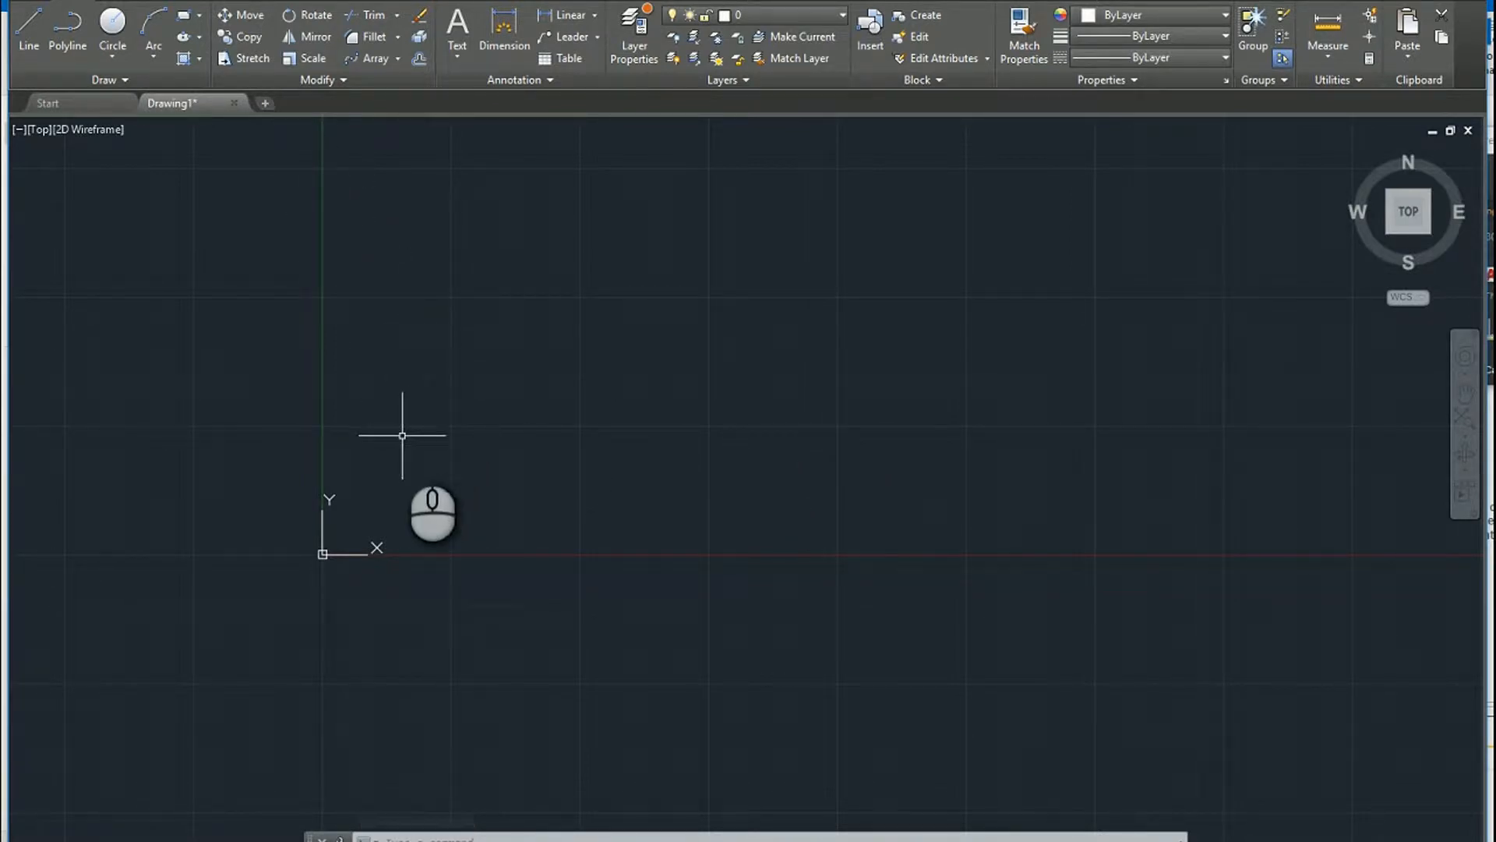
pyautogui.moveTo(395, 422)
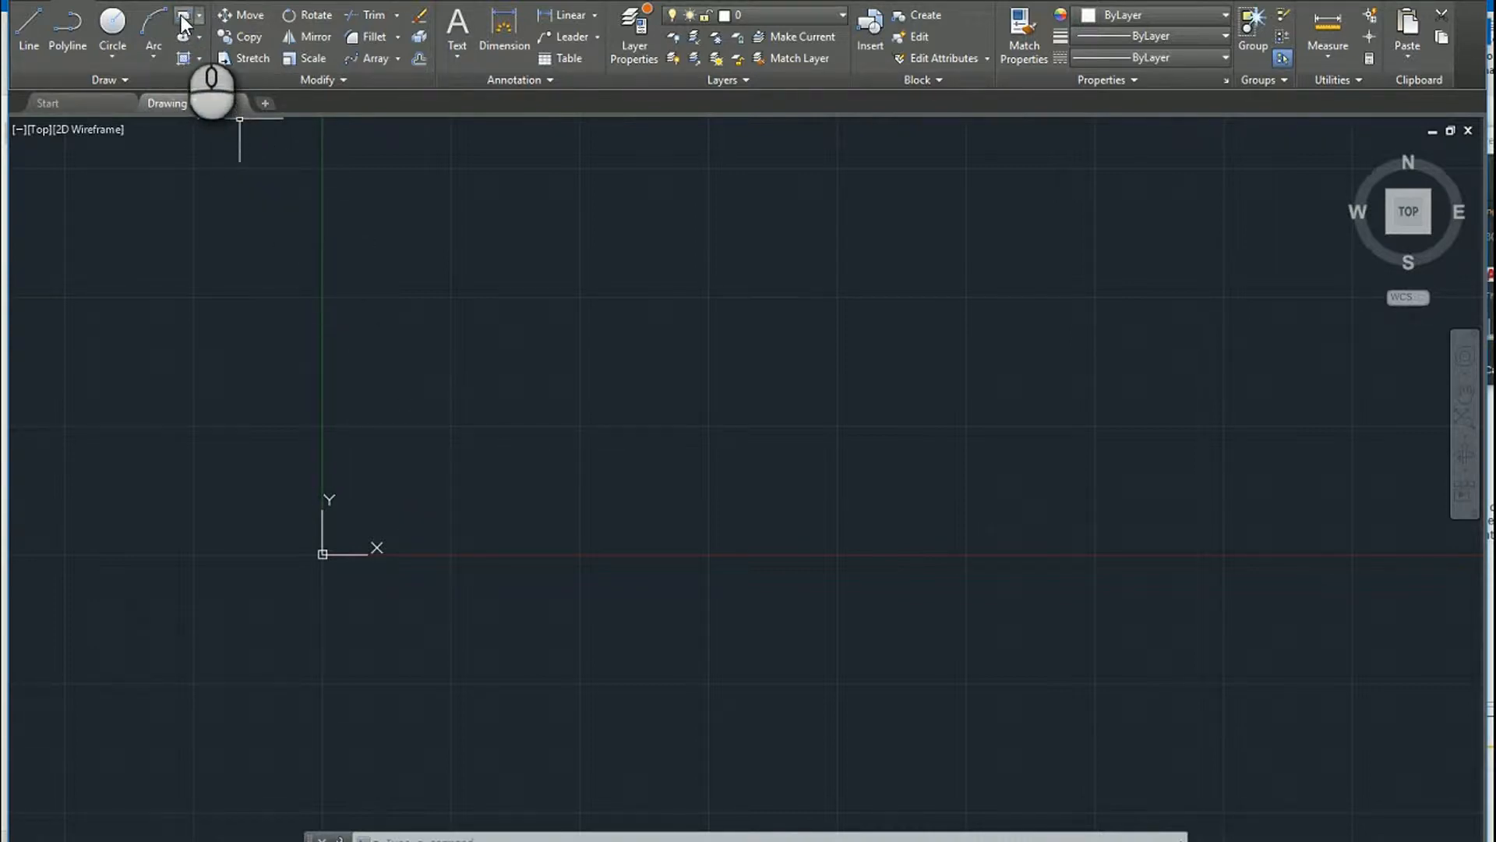
# Step: Start the Rectangle tool from the Draw panel
pyautogui.click(183, 16)
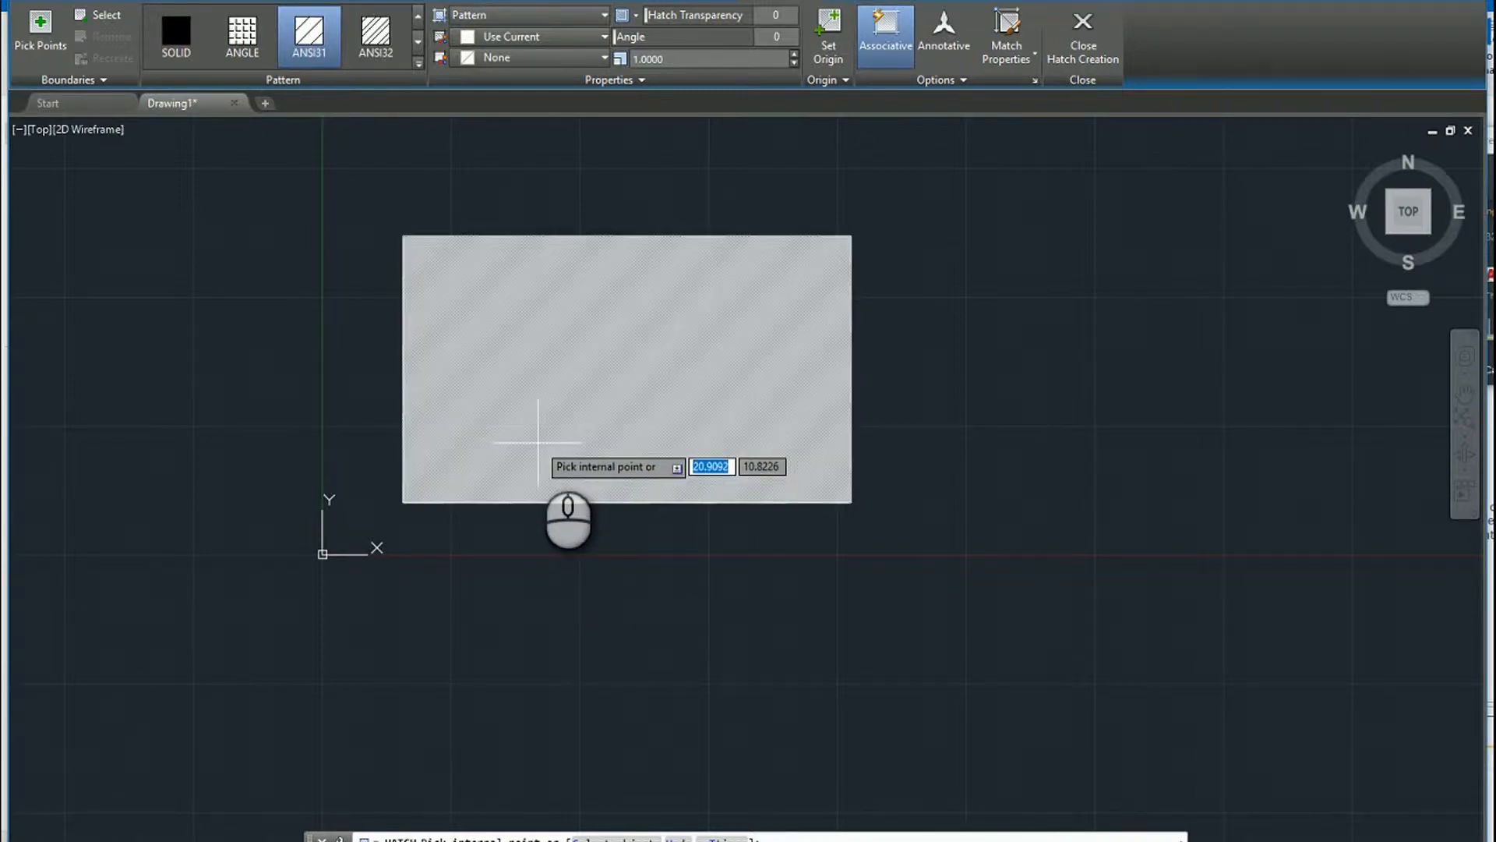
pyautogui.moveTo(439, 382)
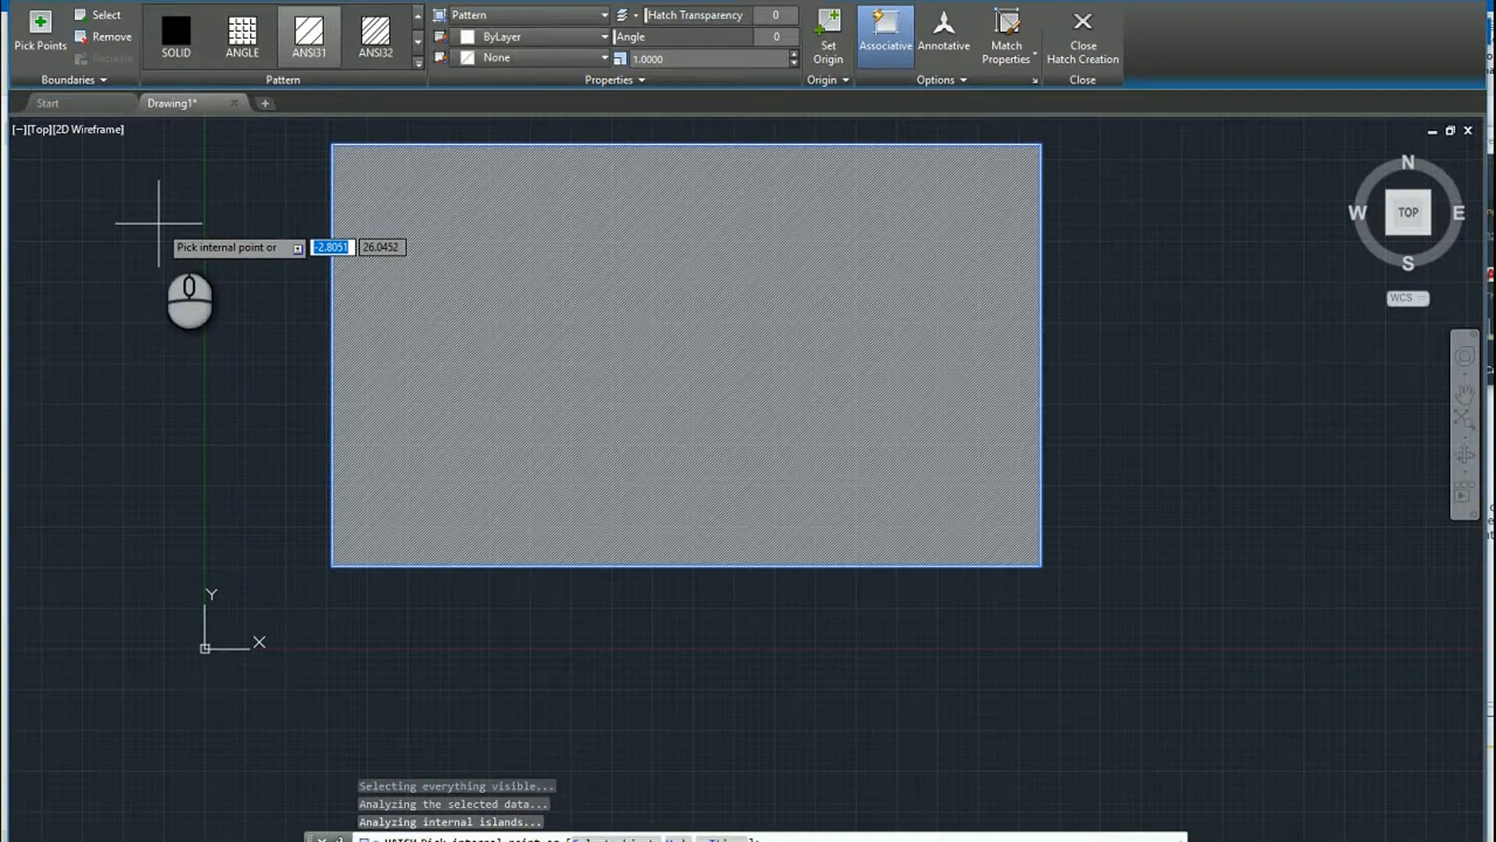
pyautogui.click(107, 36)
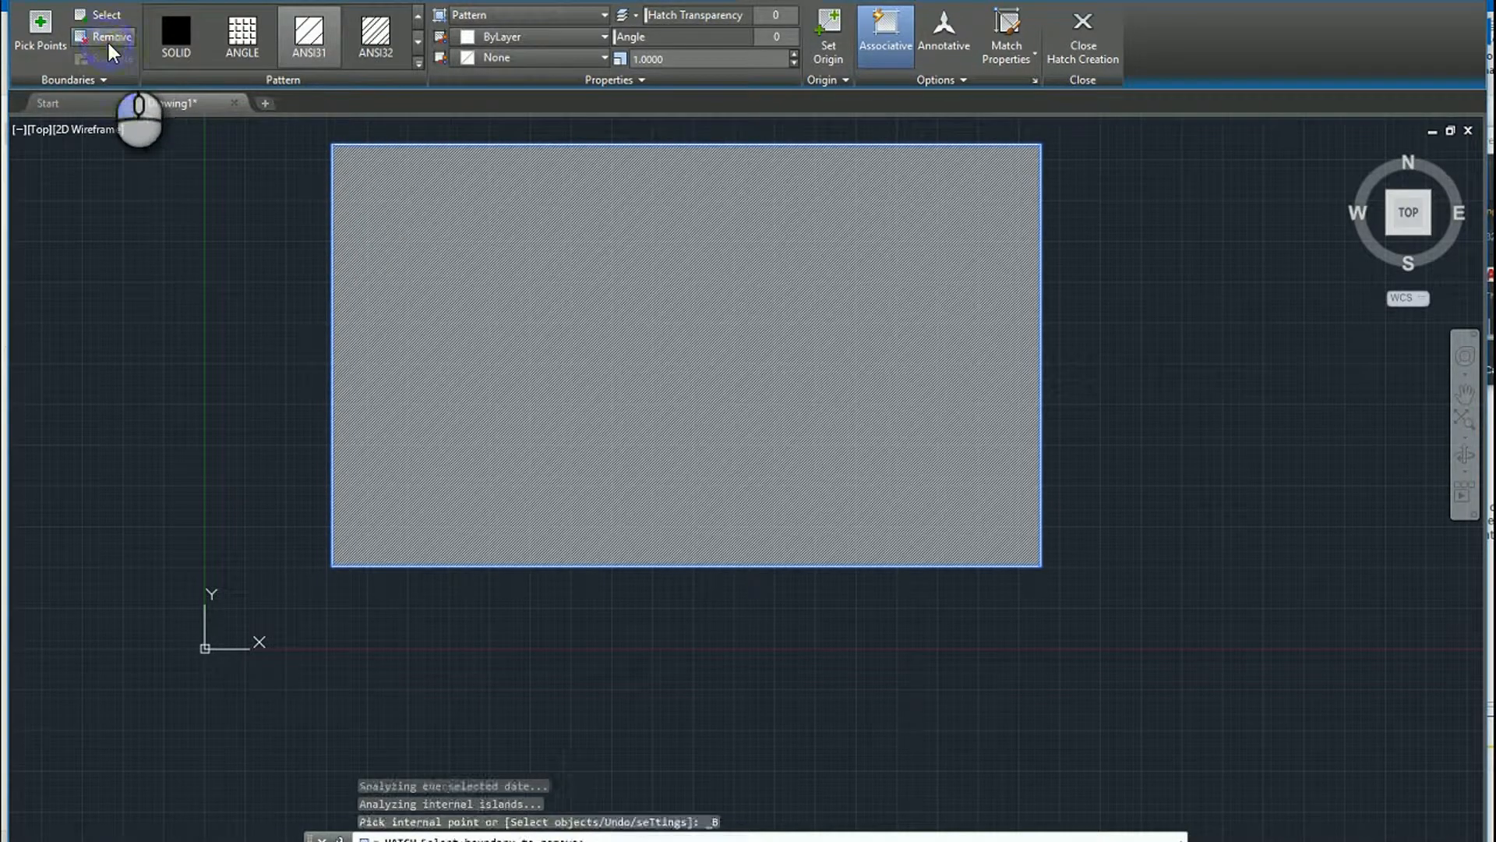
pyautogui.click(111, 37)
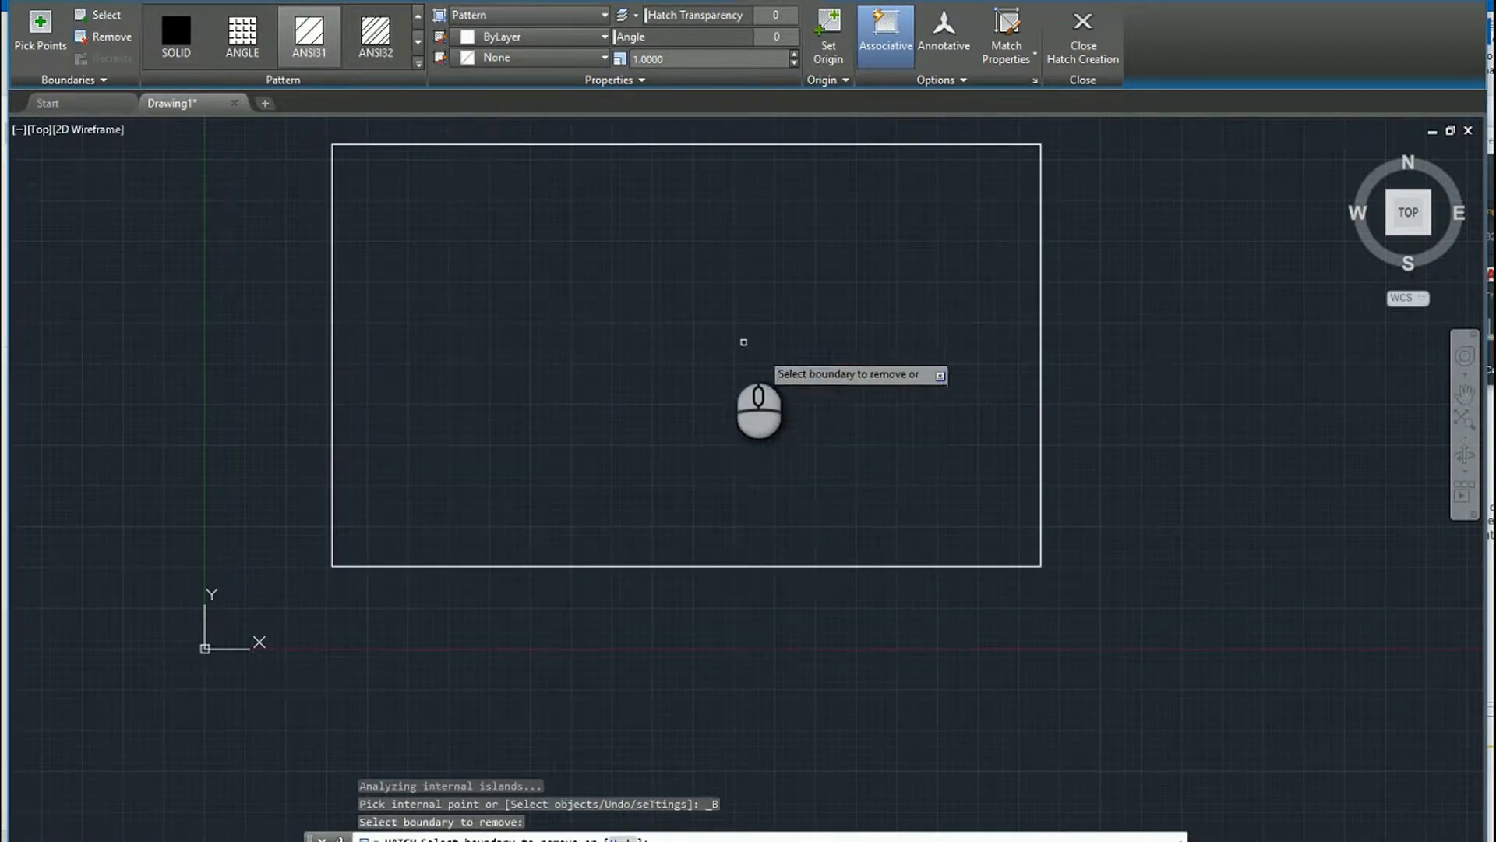
pyautogui.moveTo(99, 14)
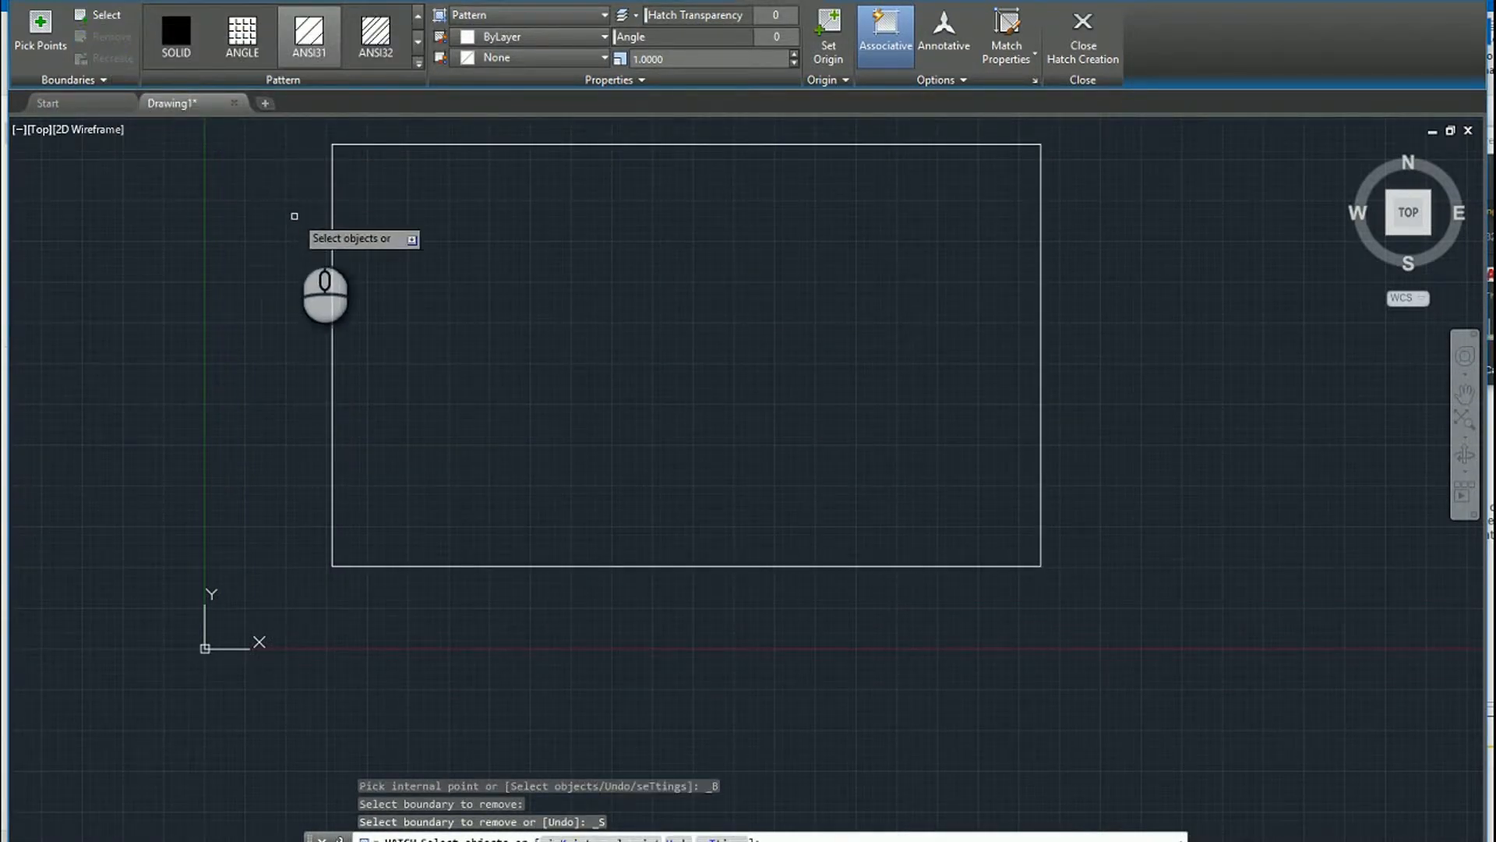
pyautogui.moveTo(362, 339)
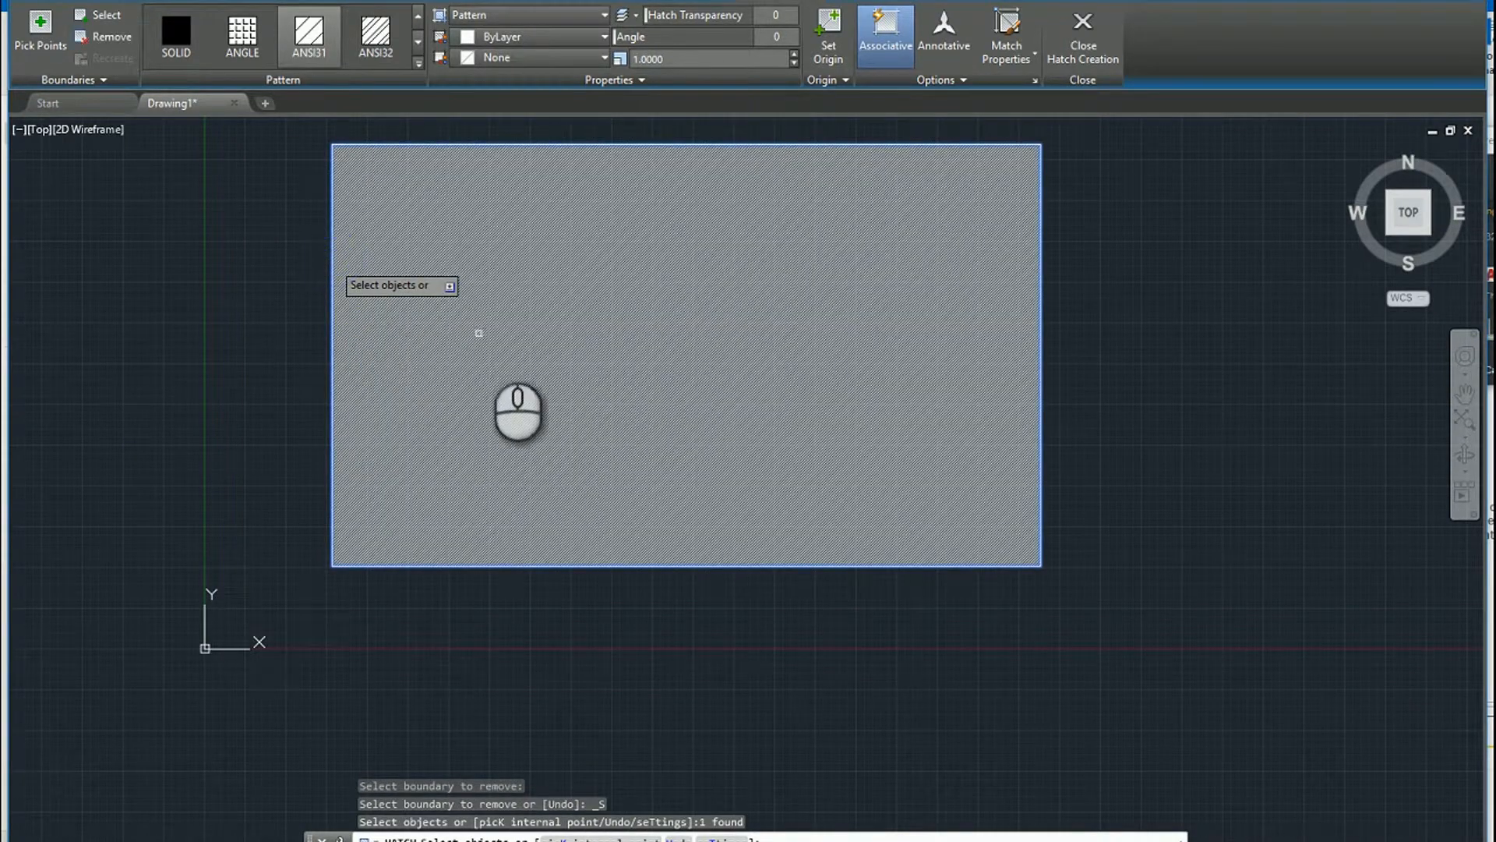
pyautogui.moveTo(182, 153)
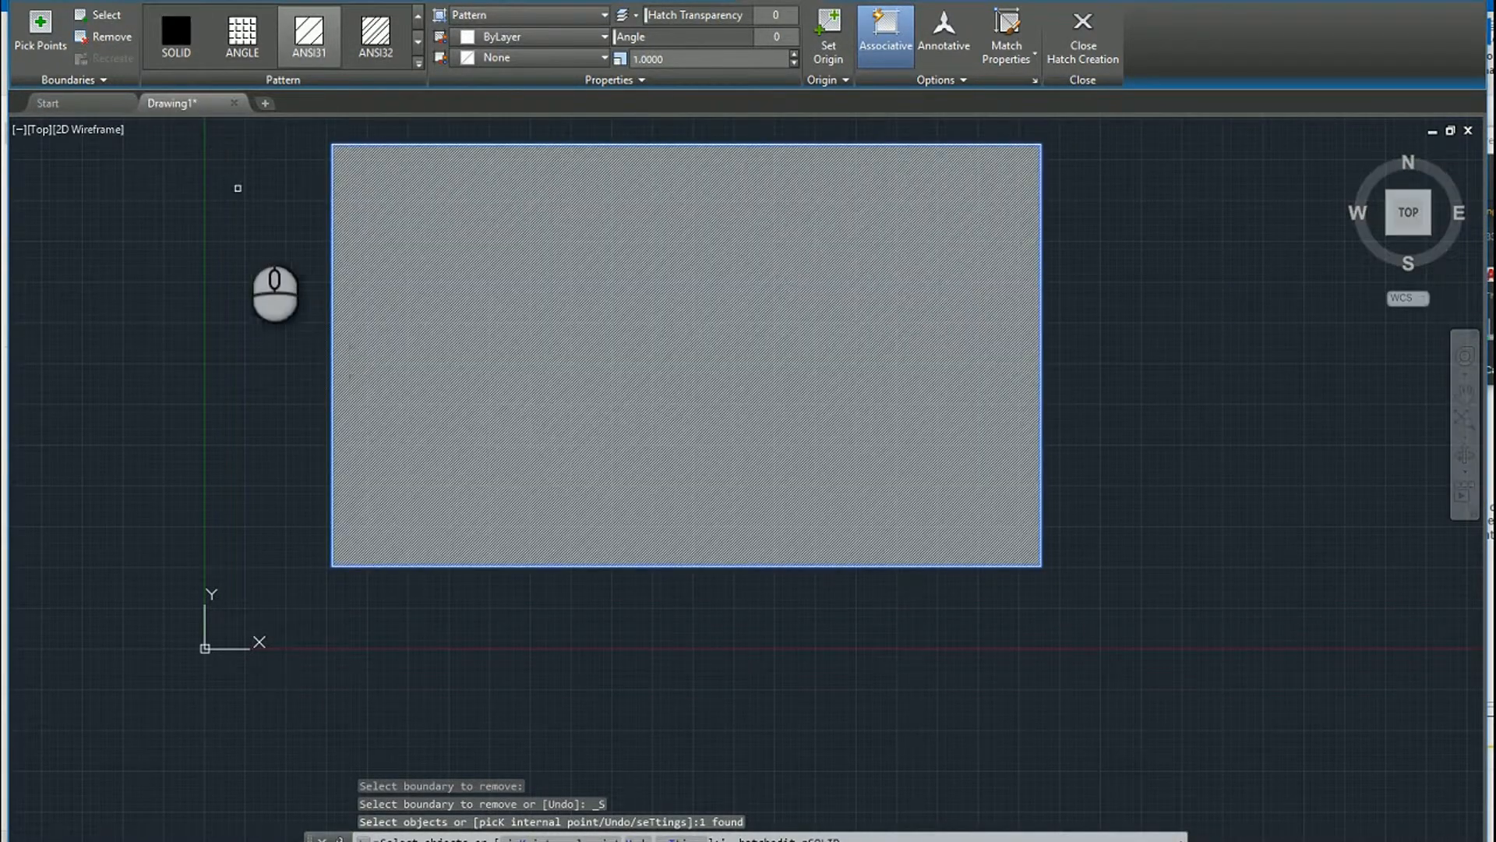
pyautogui.moveTo(263, 212)
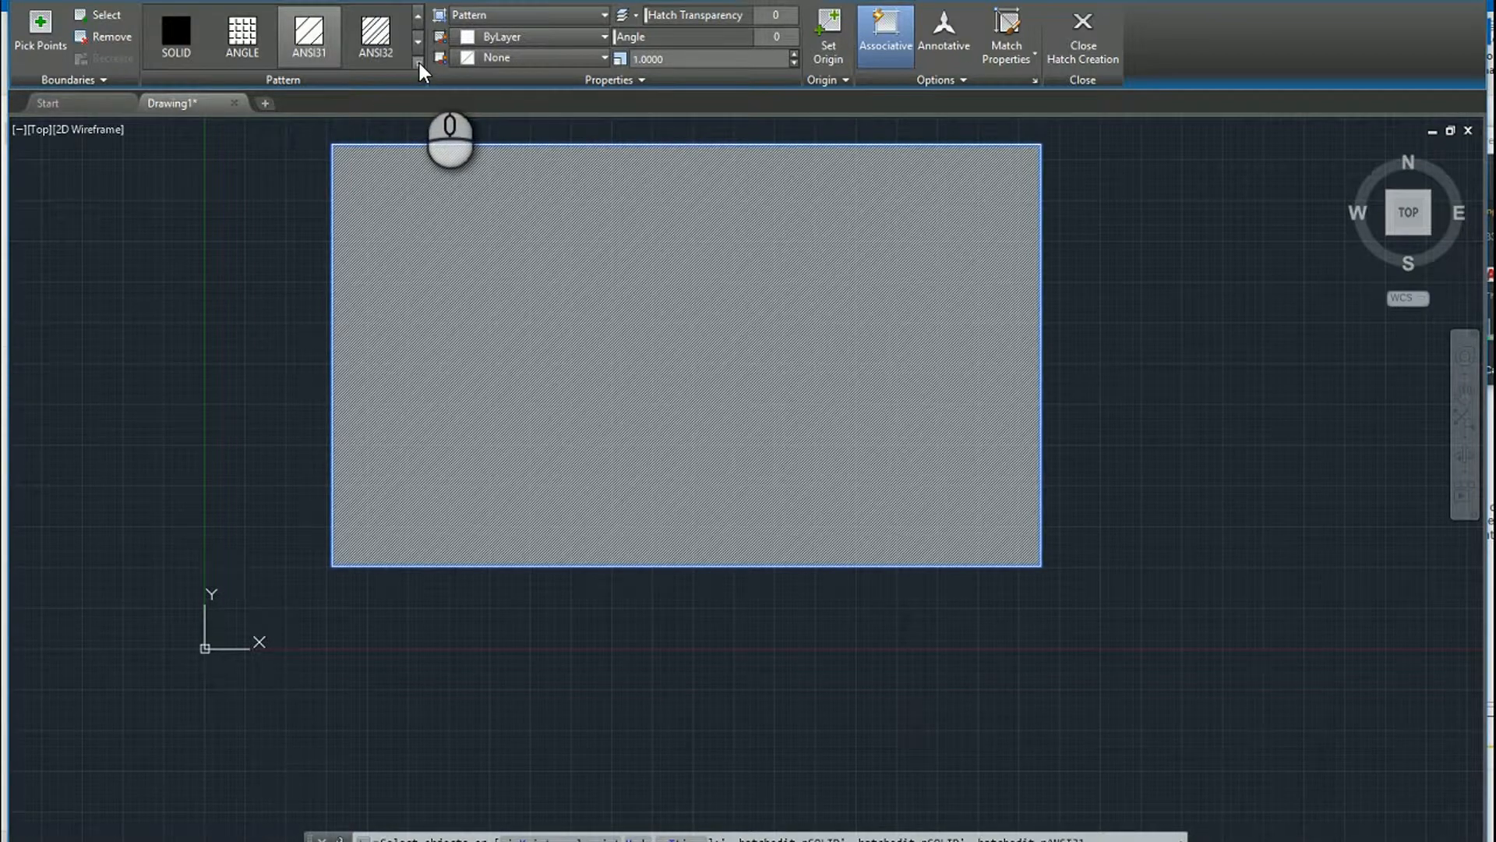
# Step: Preview the ANSI32 pattern, then linear and cylindrical gradient fills in the rectangle
pyautogui.click(420, 68)
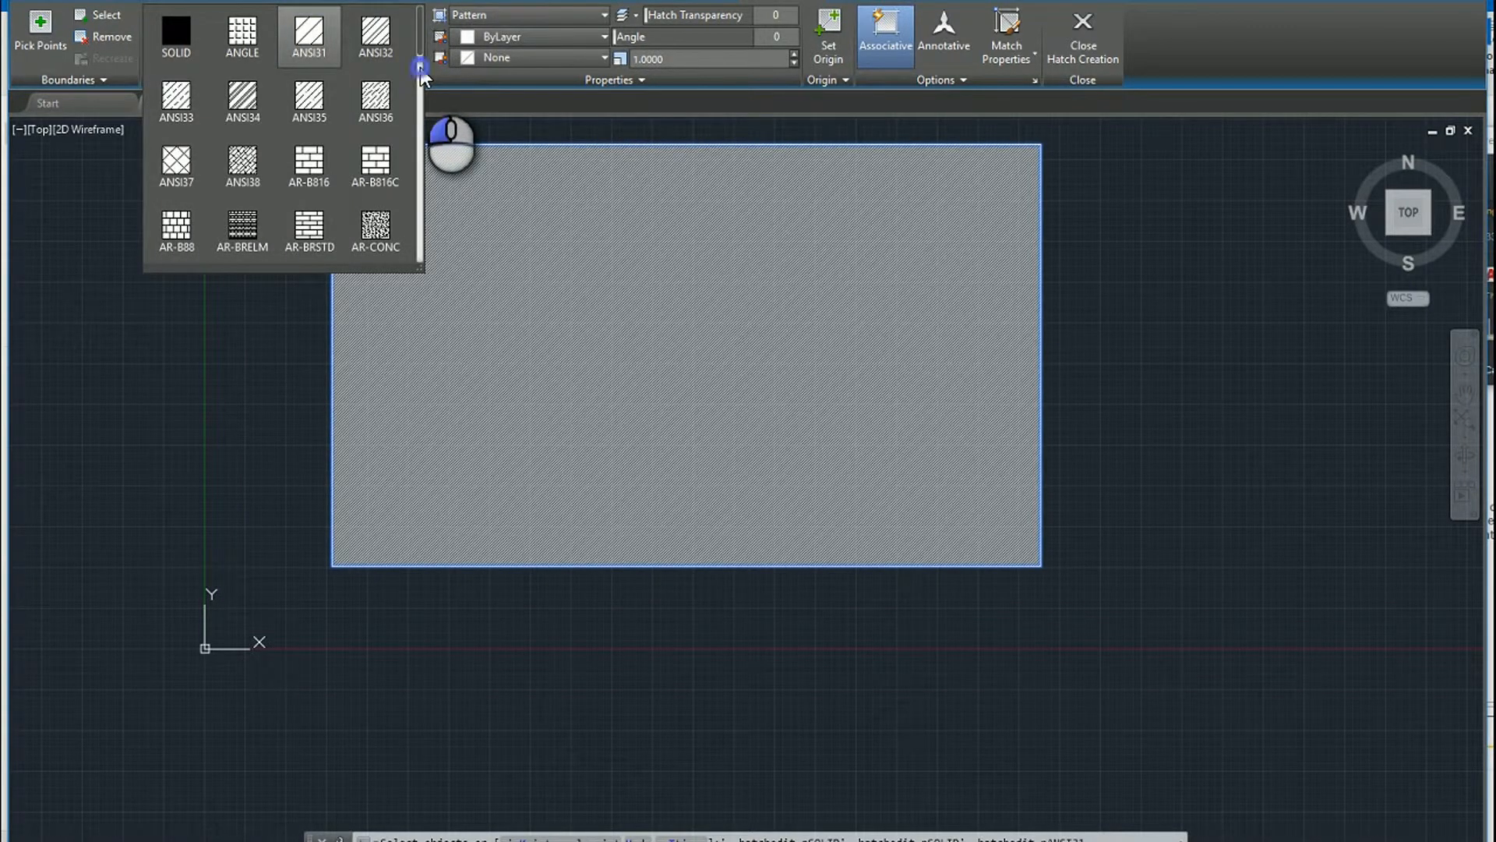
pyautogui.scroll(-3)
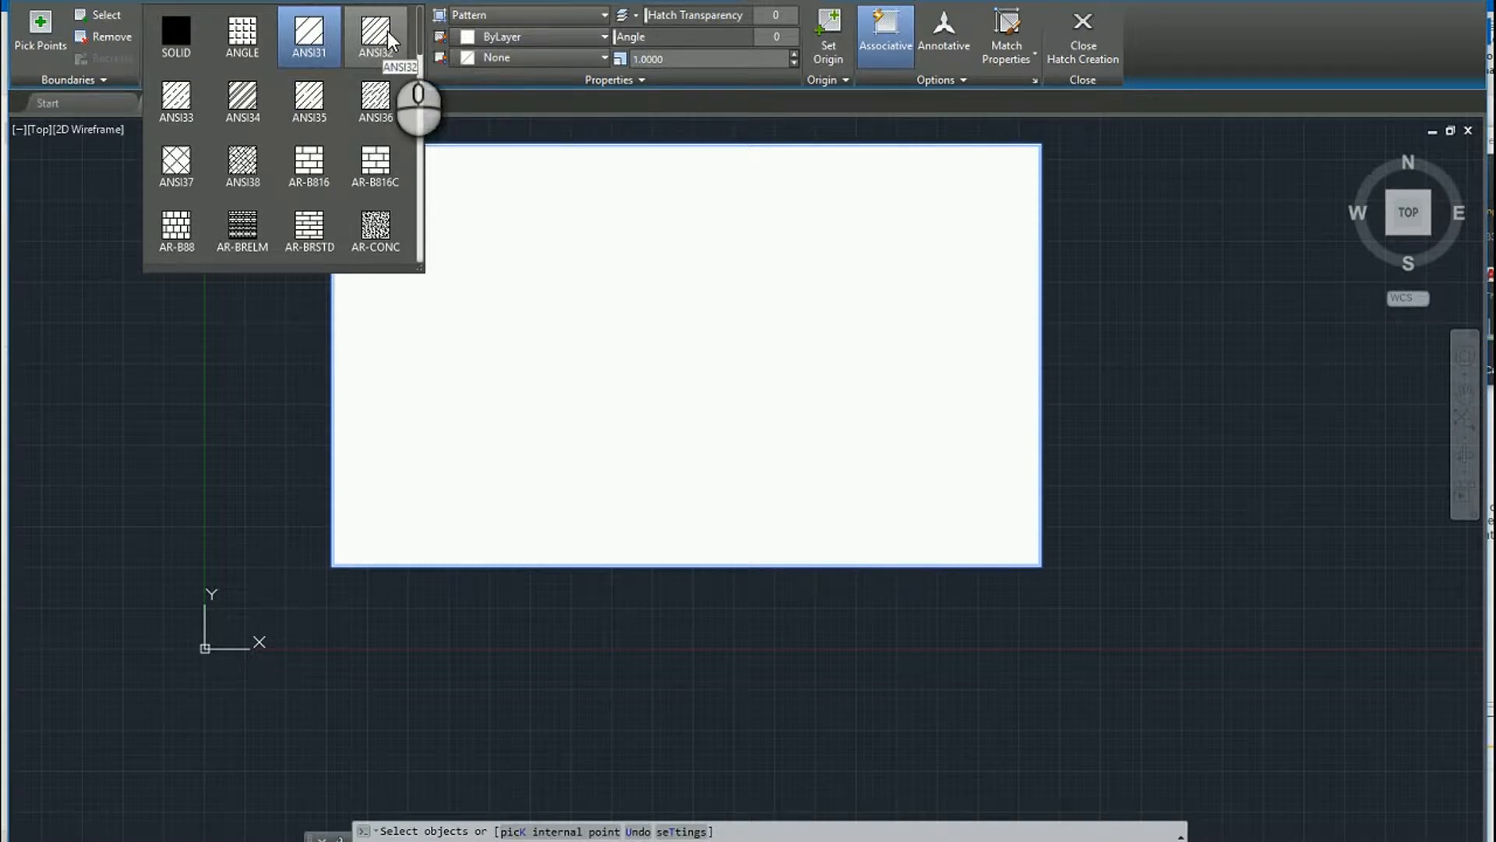
pyautogui.click(375, 36)
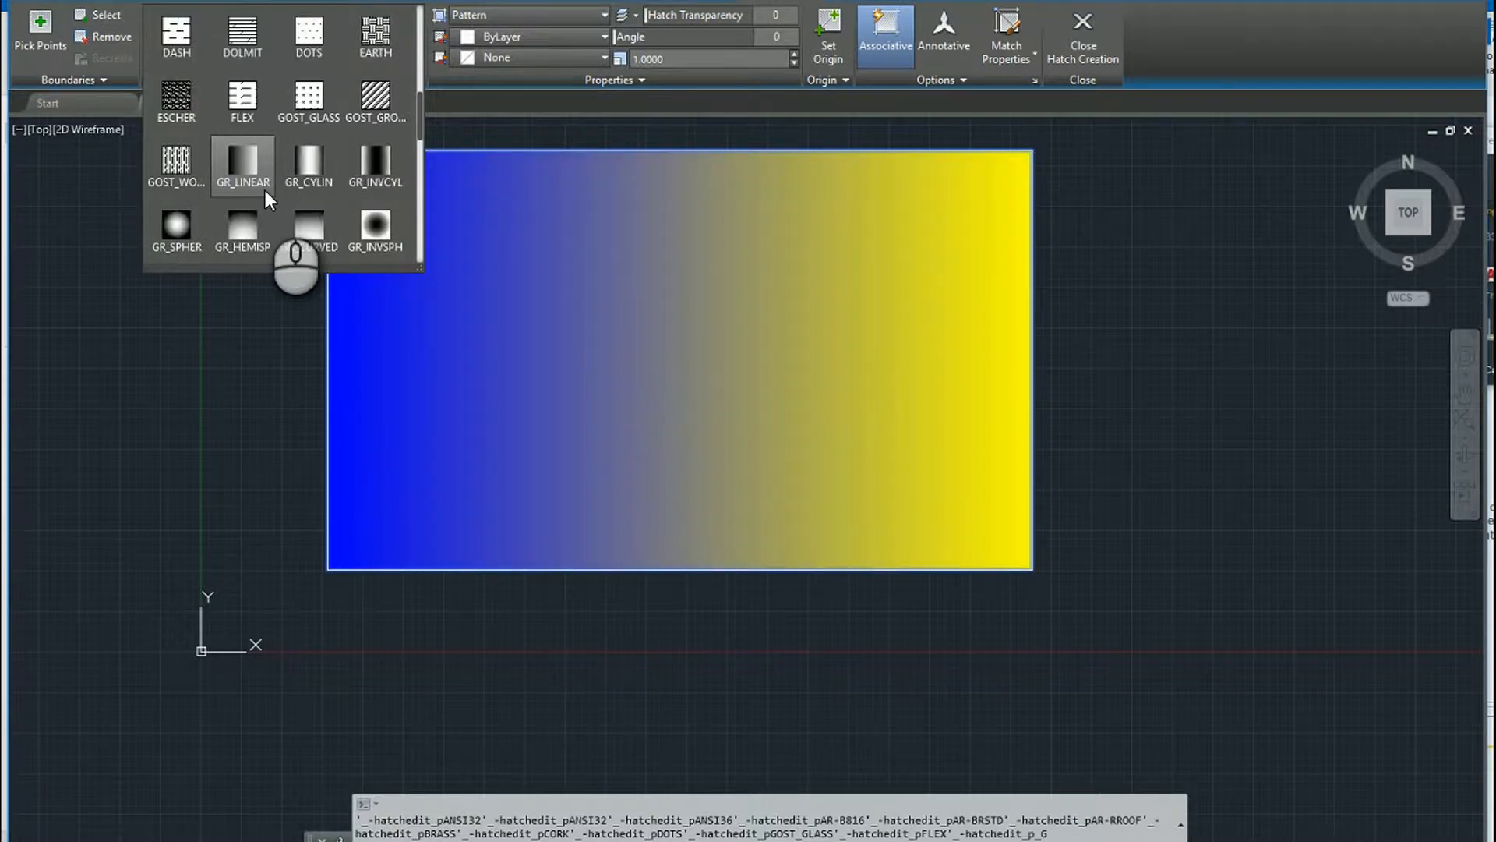
pyautogui.moveTo(265, 188)
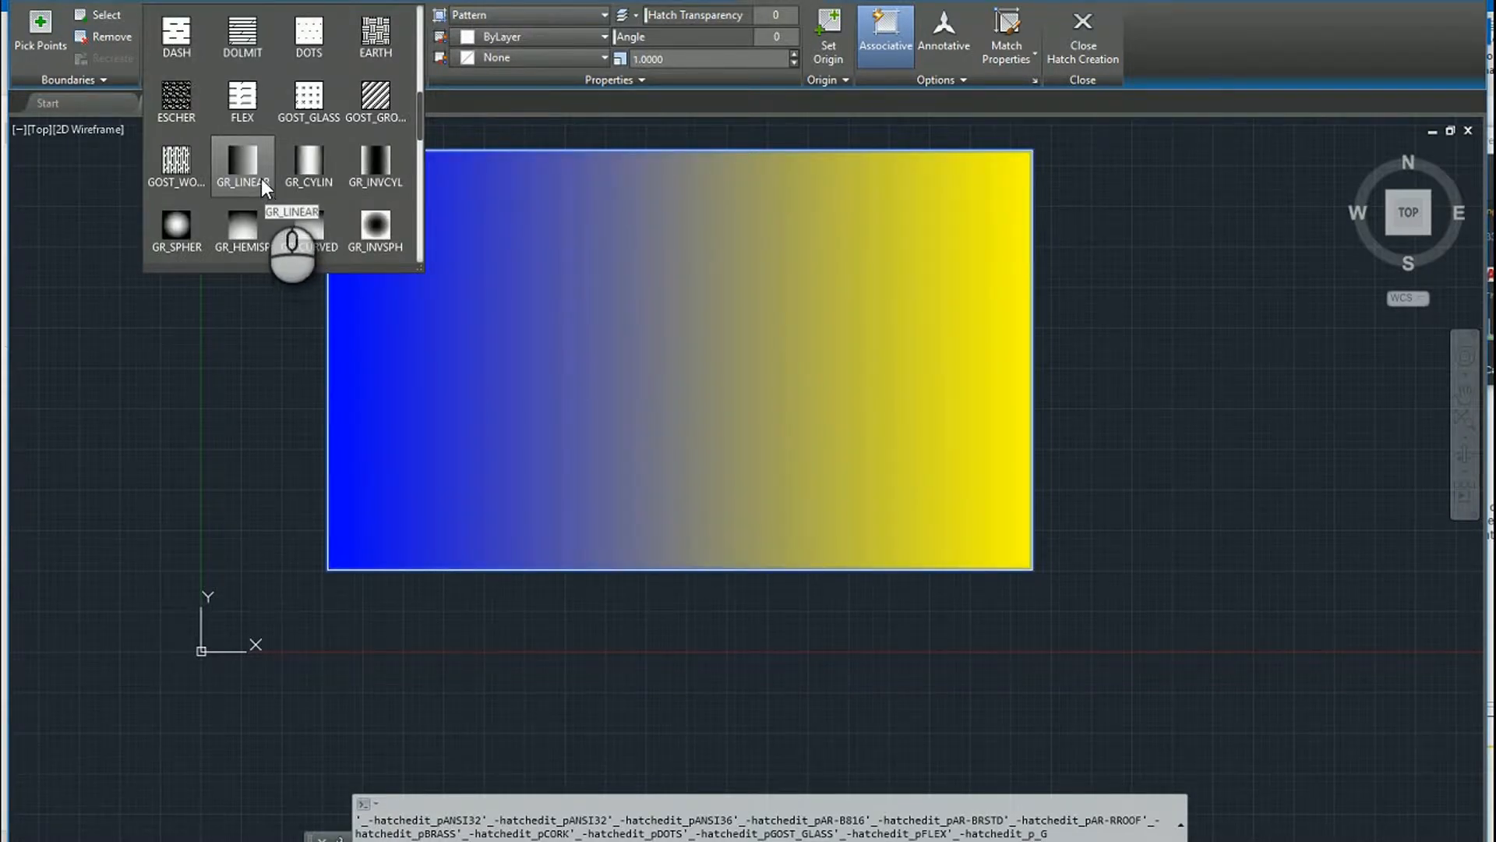
pyautogui.click(309, 167)
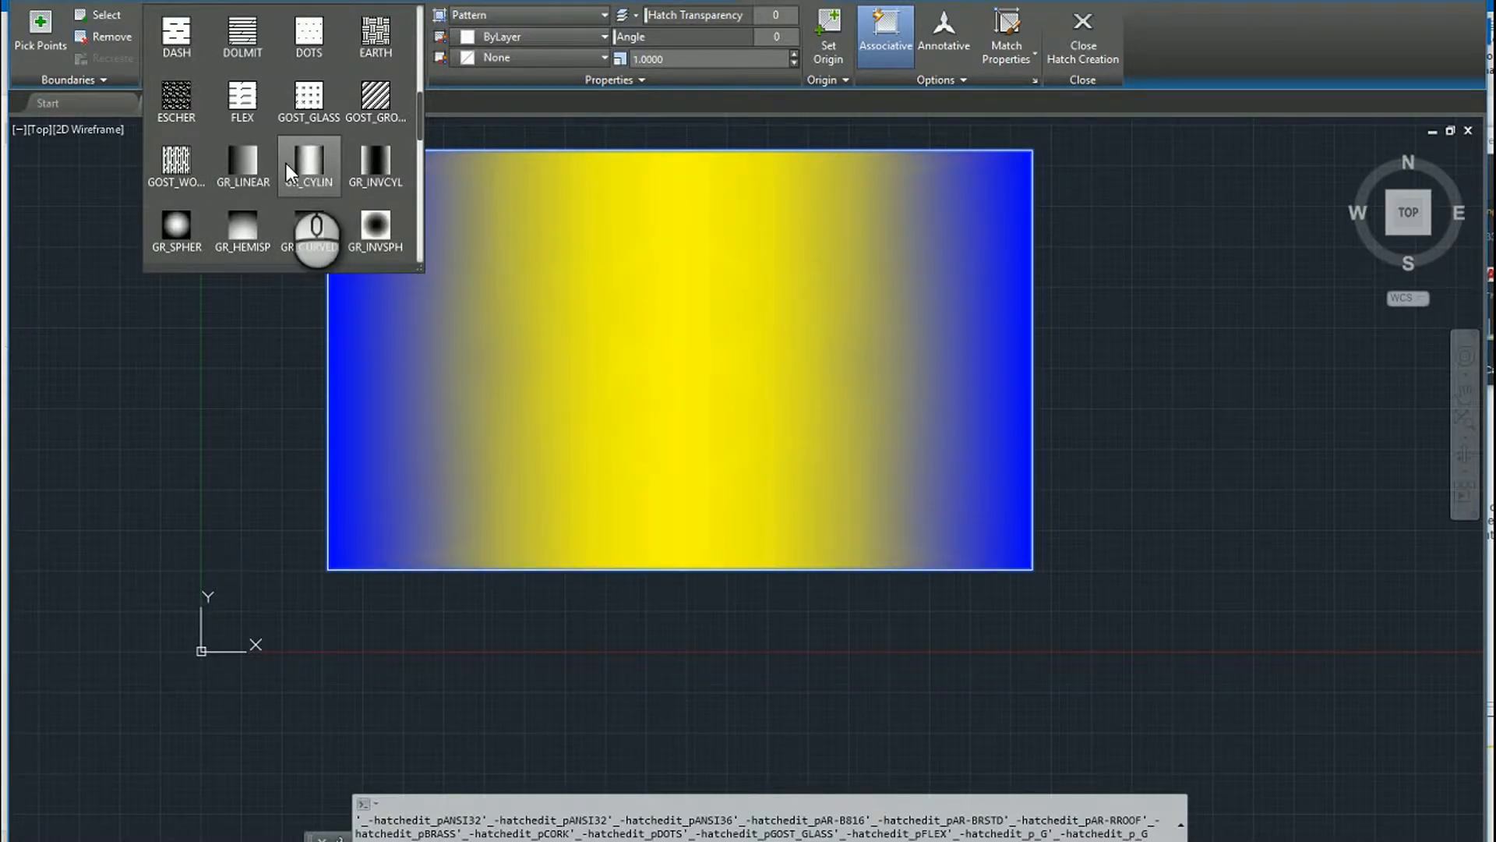
pyautogui.click(243, 164)
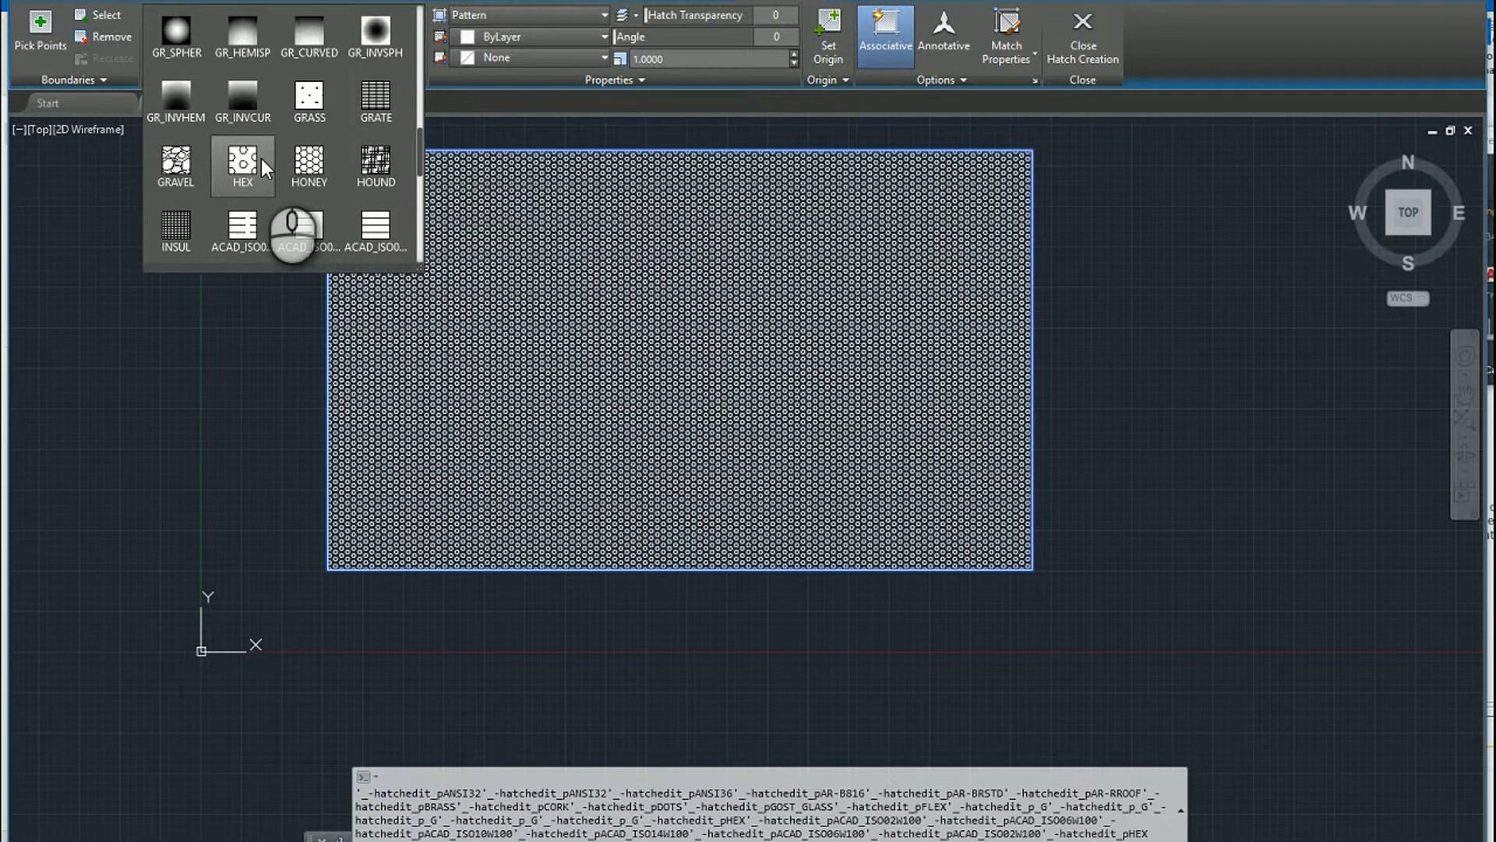
# Step: Preview DOLMIT, then apply the BRSTONE brick pattern
pyautogui.scroll(-3)
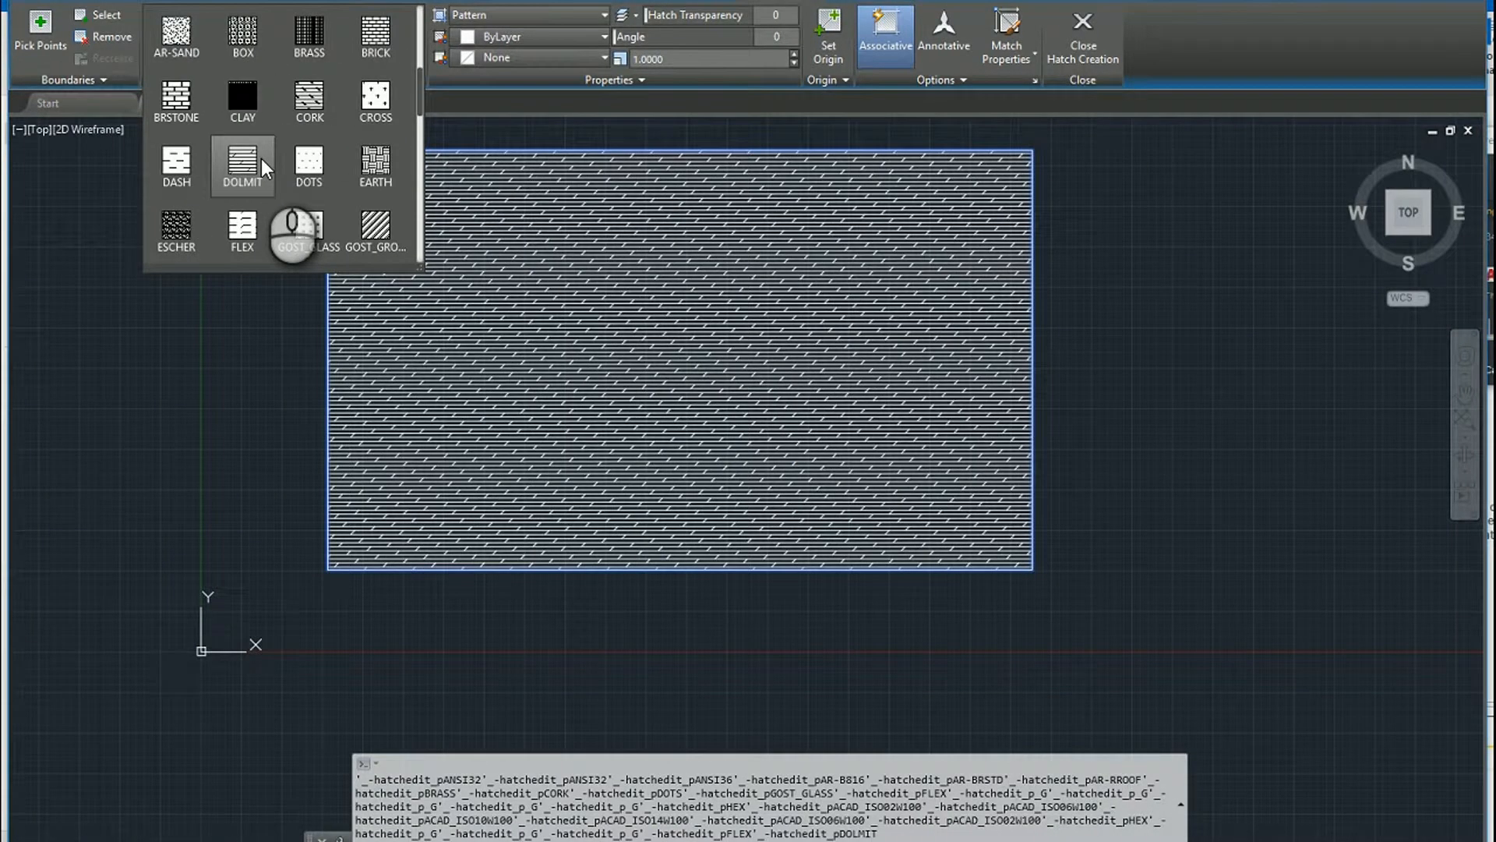
pyautogui.click(176, 102)
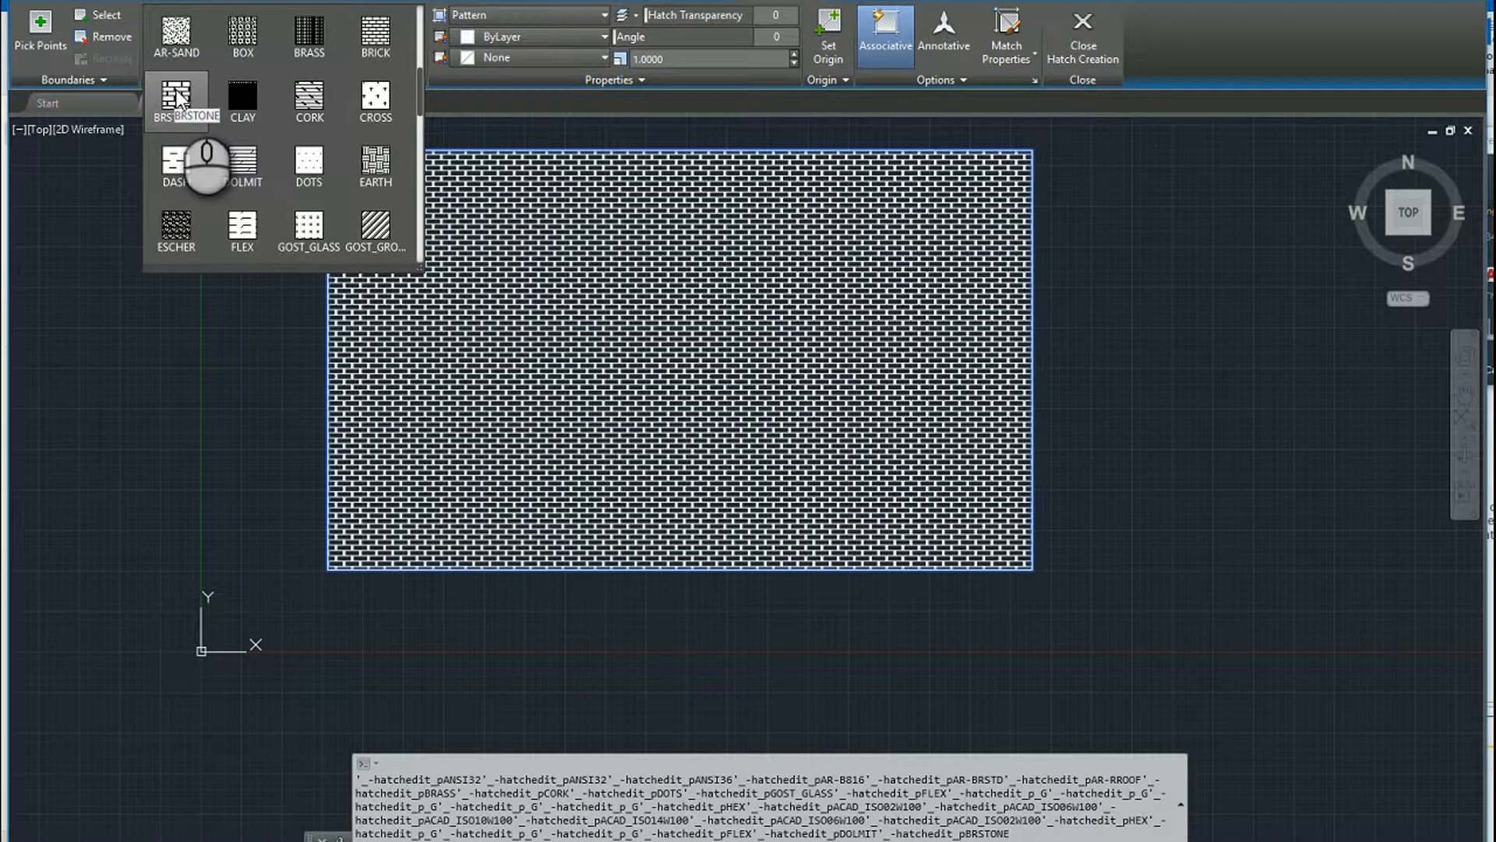
pyautogui.click(175, 101)
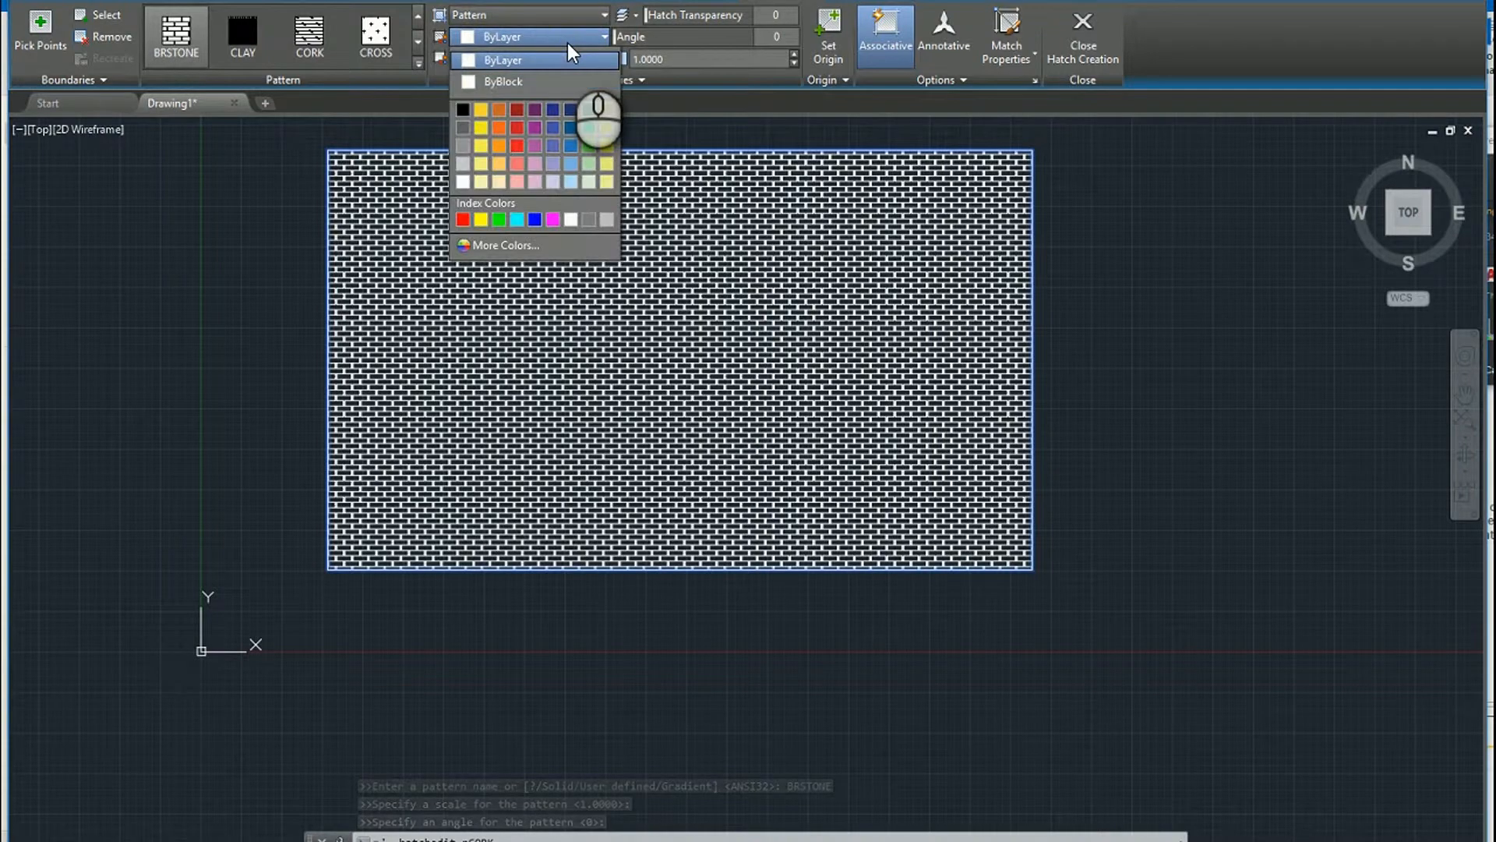
pyautogui.click(519, 59)
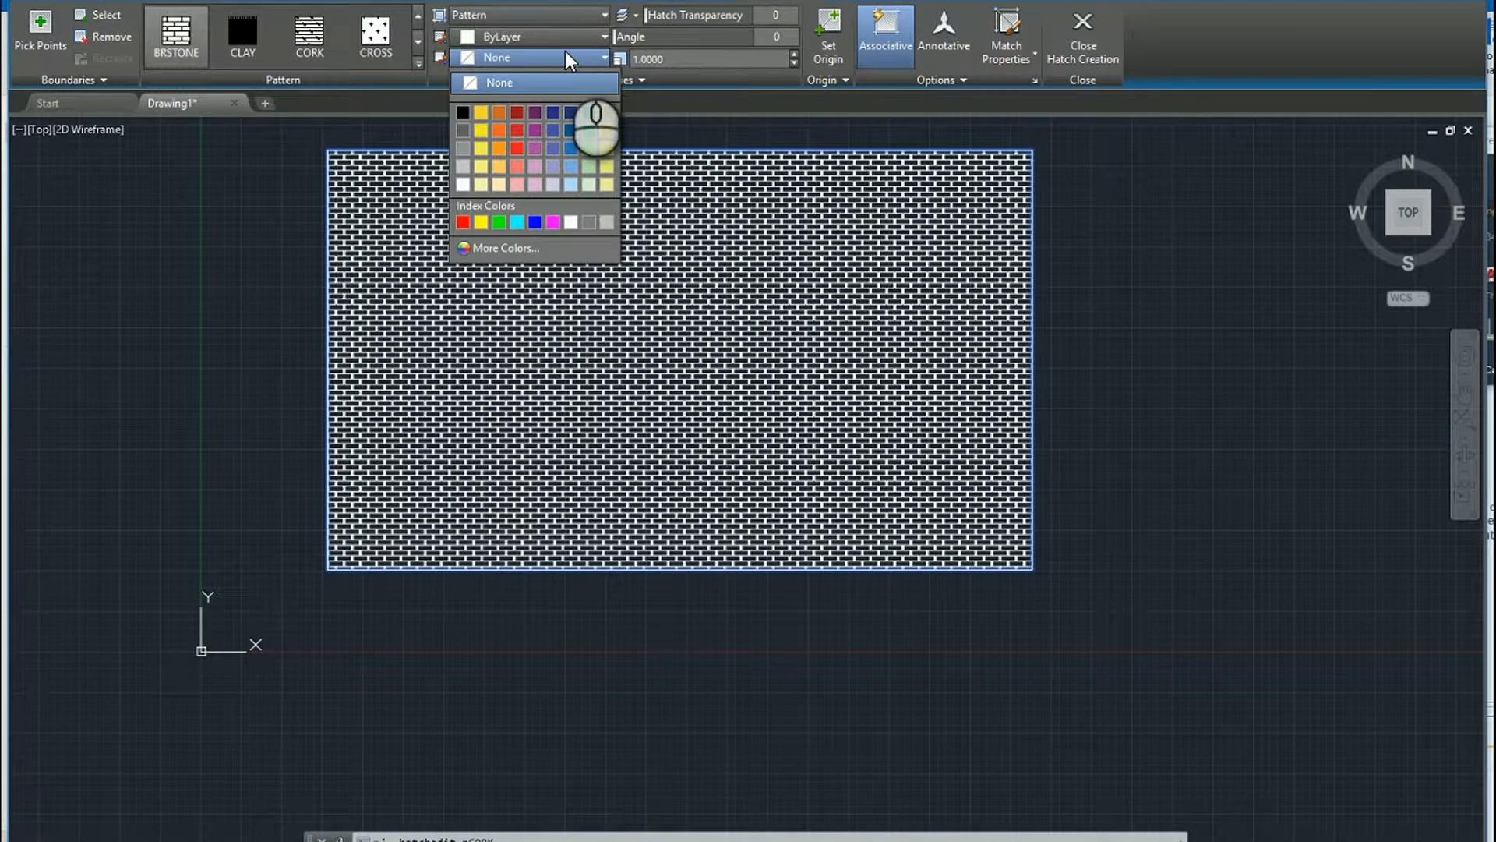
pyautogui.click(532, 57)
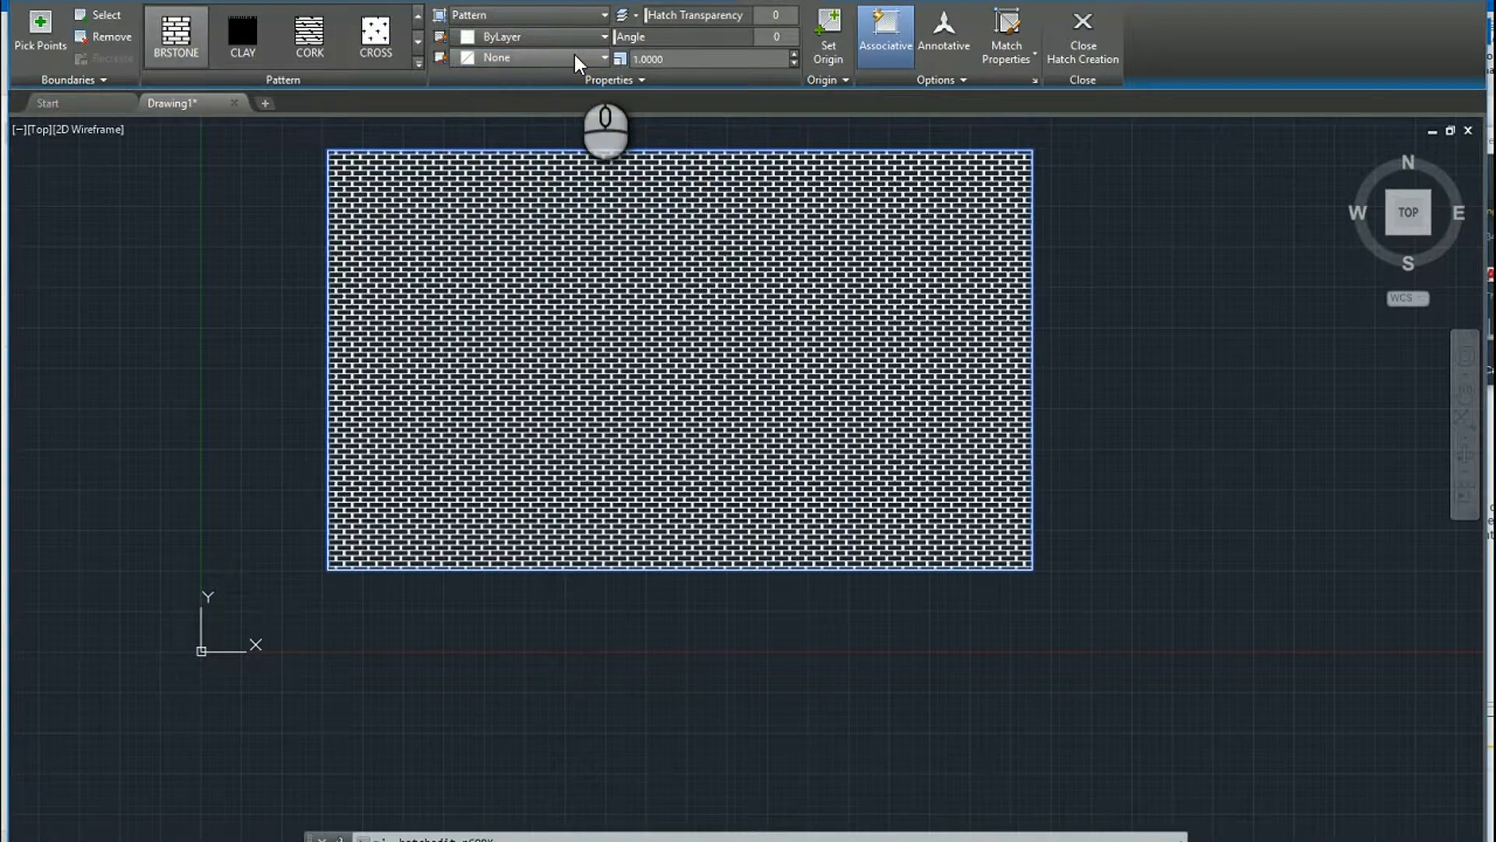
pyautogui.moveTo(677, 90)
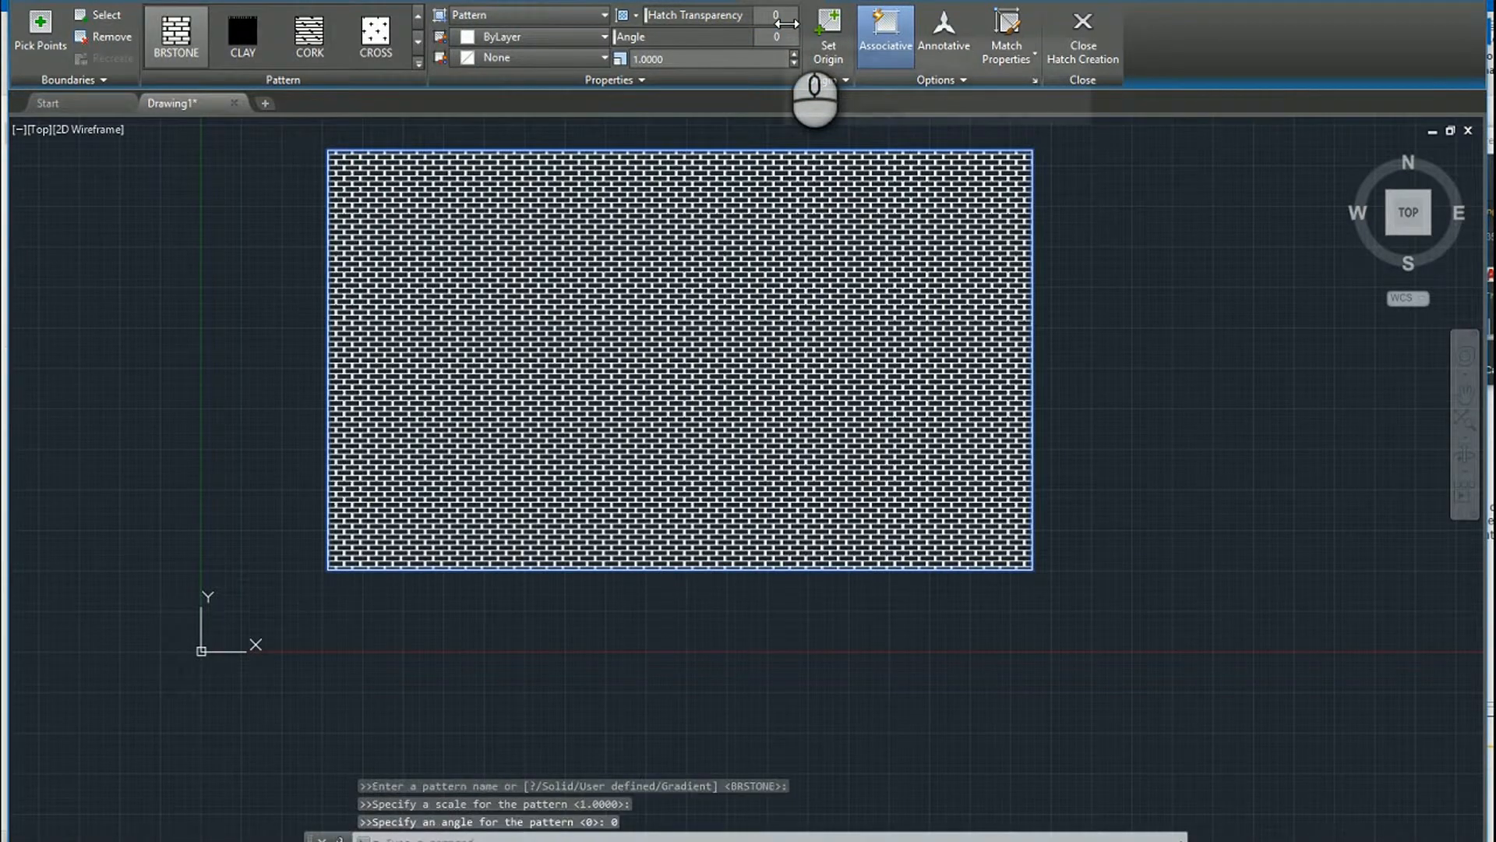
pyautogui.moveTo(711, 59)
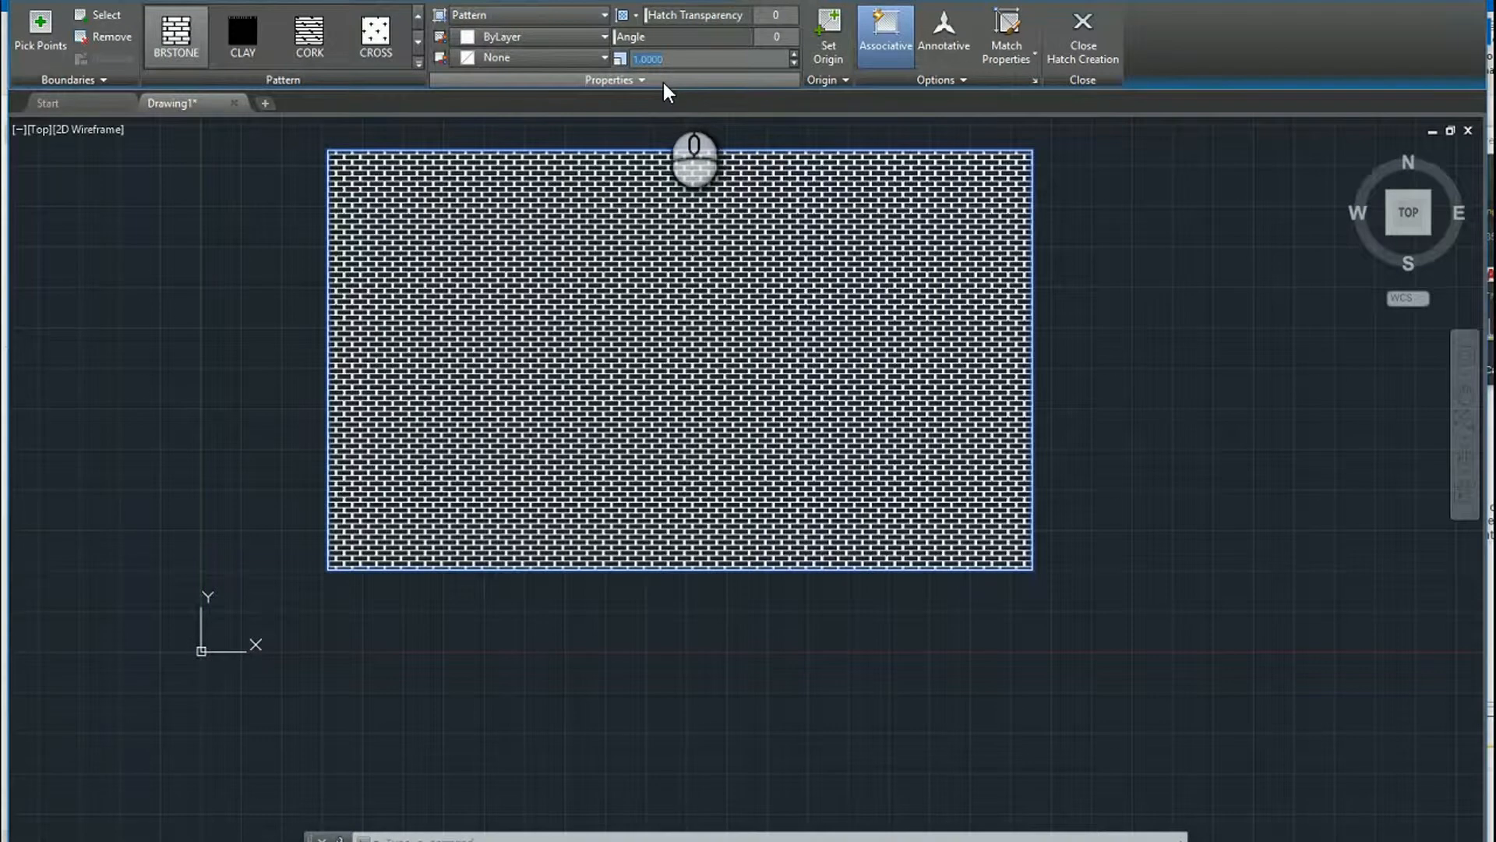
# Step: Set the BRSTONE hatch pattern scale to 4.0000
pyautogui.write('4.0000')
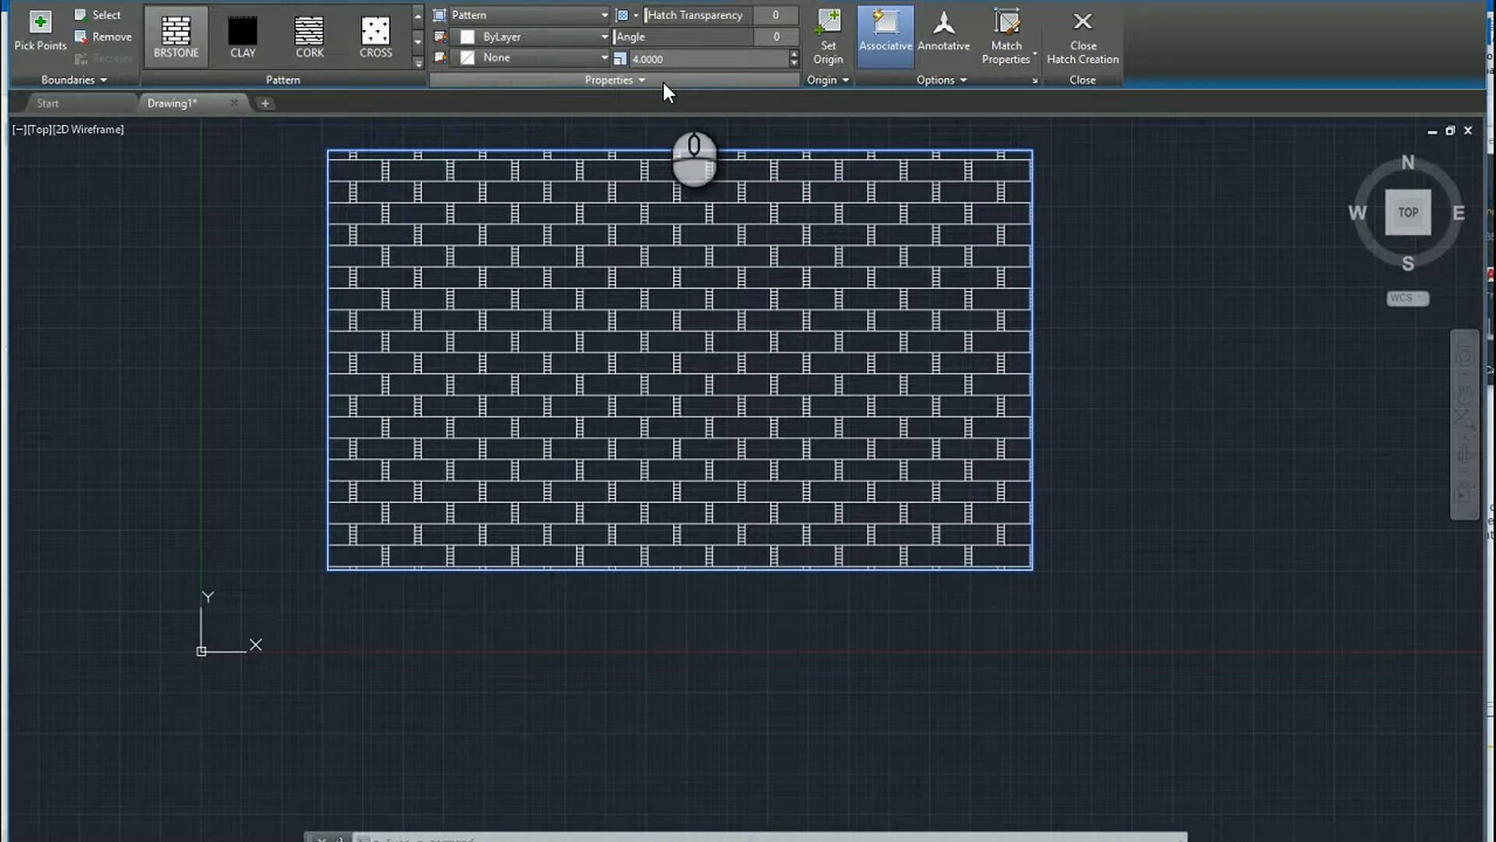
pyautogui.click(613, 80)
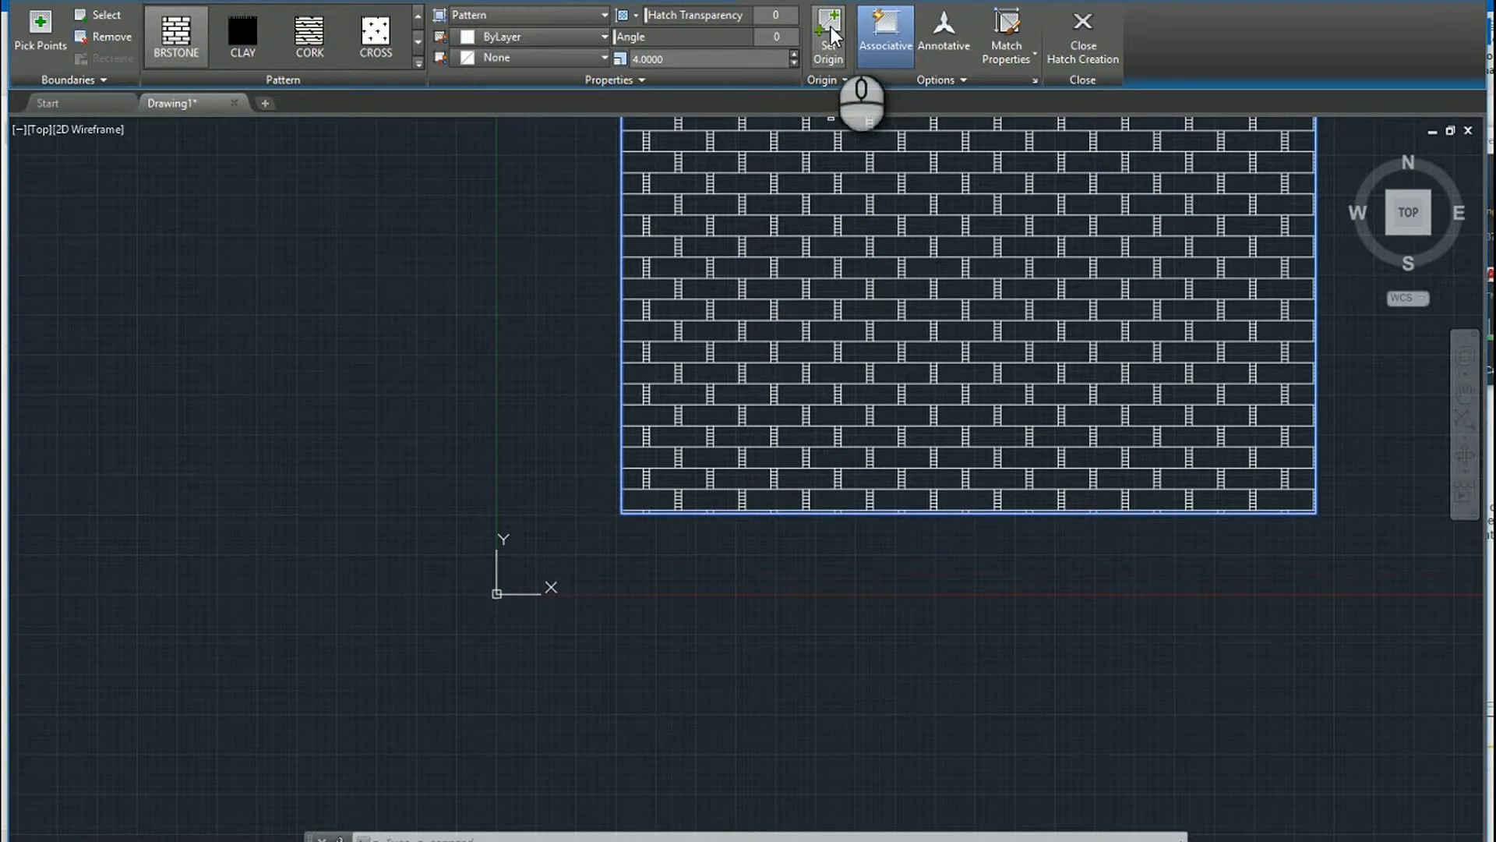
# Step: Choose to set a new origin point for the brick hatch
pyautogui.click(828, 34)
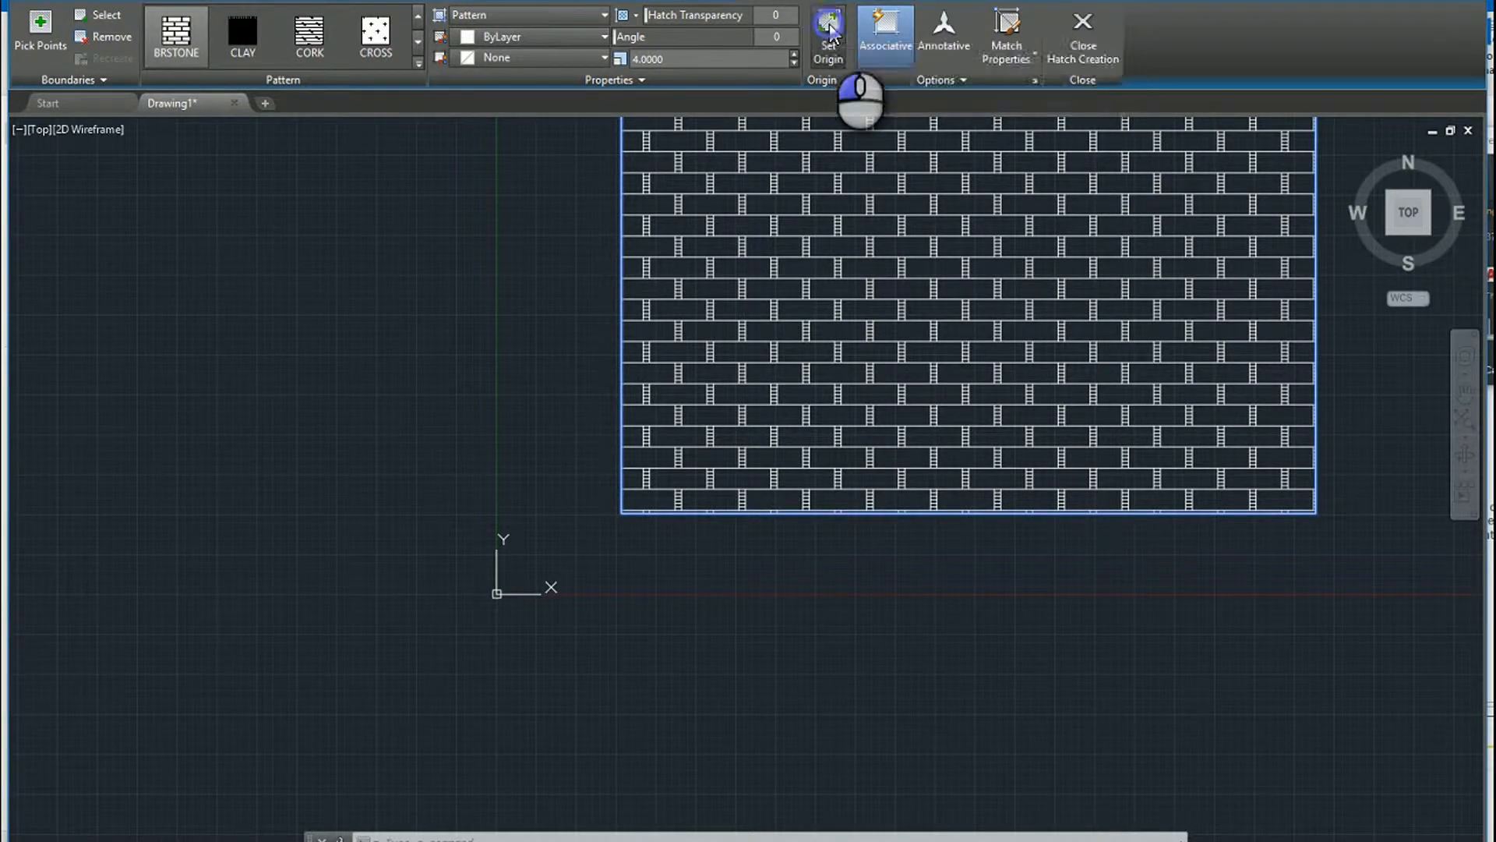
pyautogui.click(827, 33)
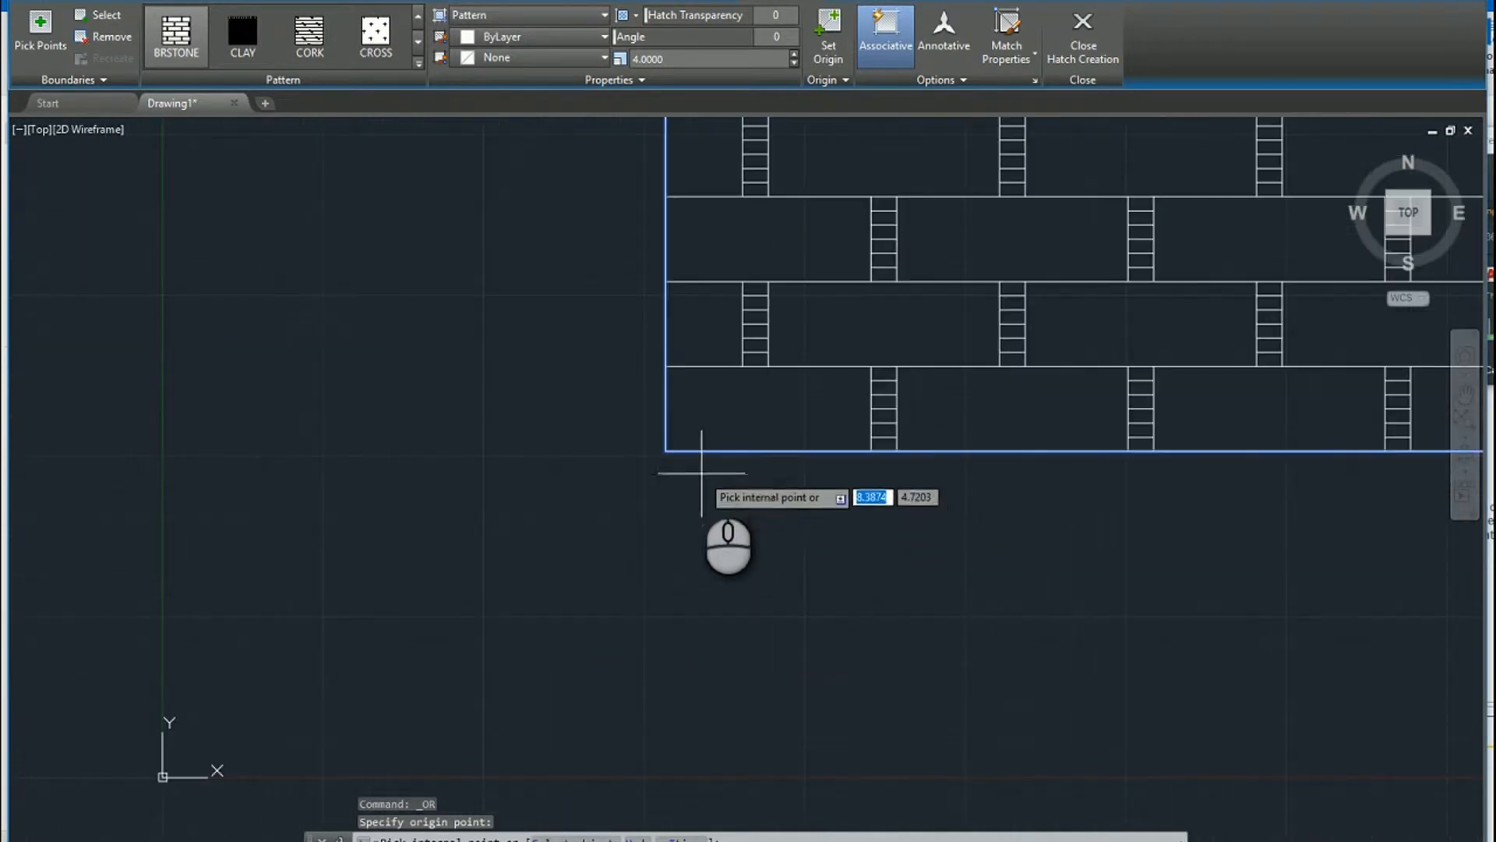
pyautogui.moveTo(773, 449)
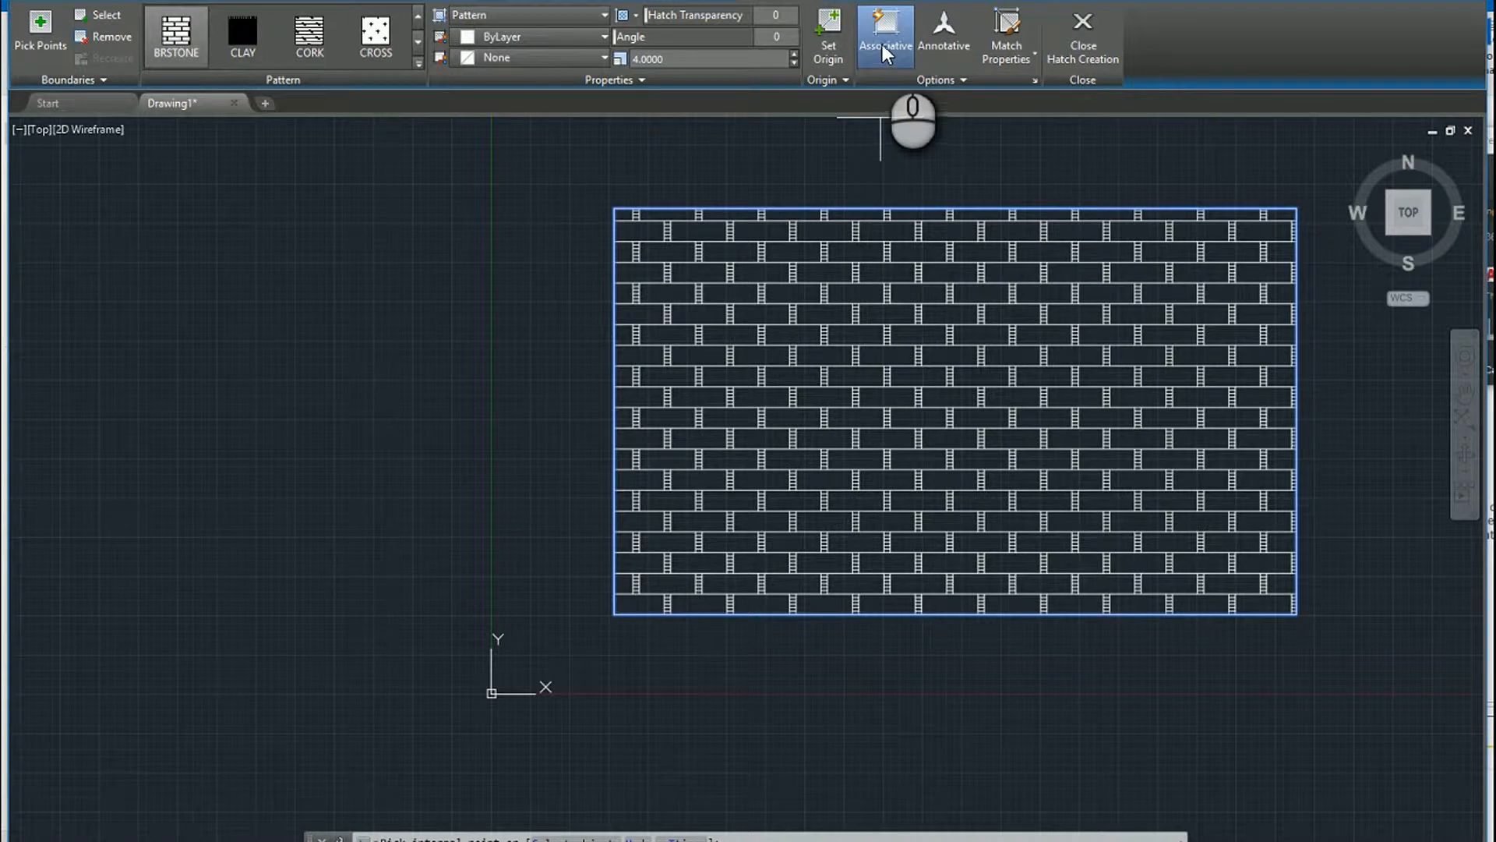
pyautogui.moveTo(884, 29)
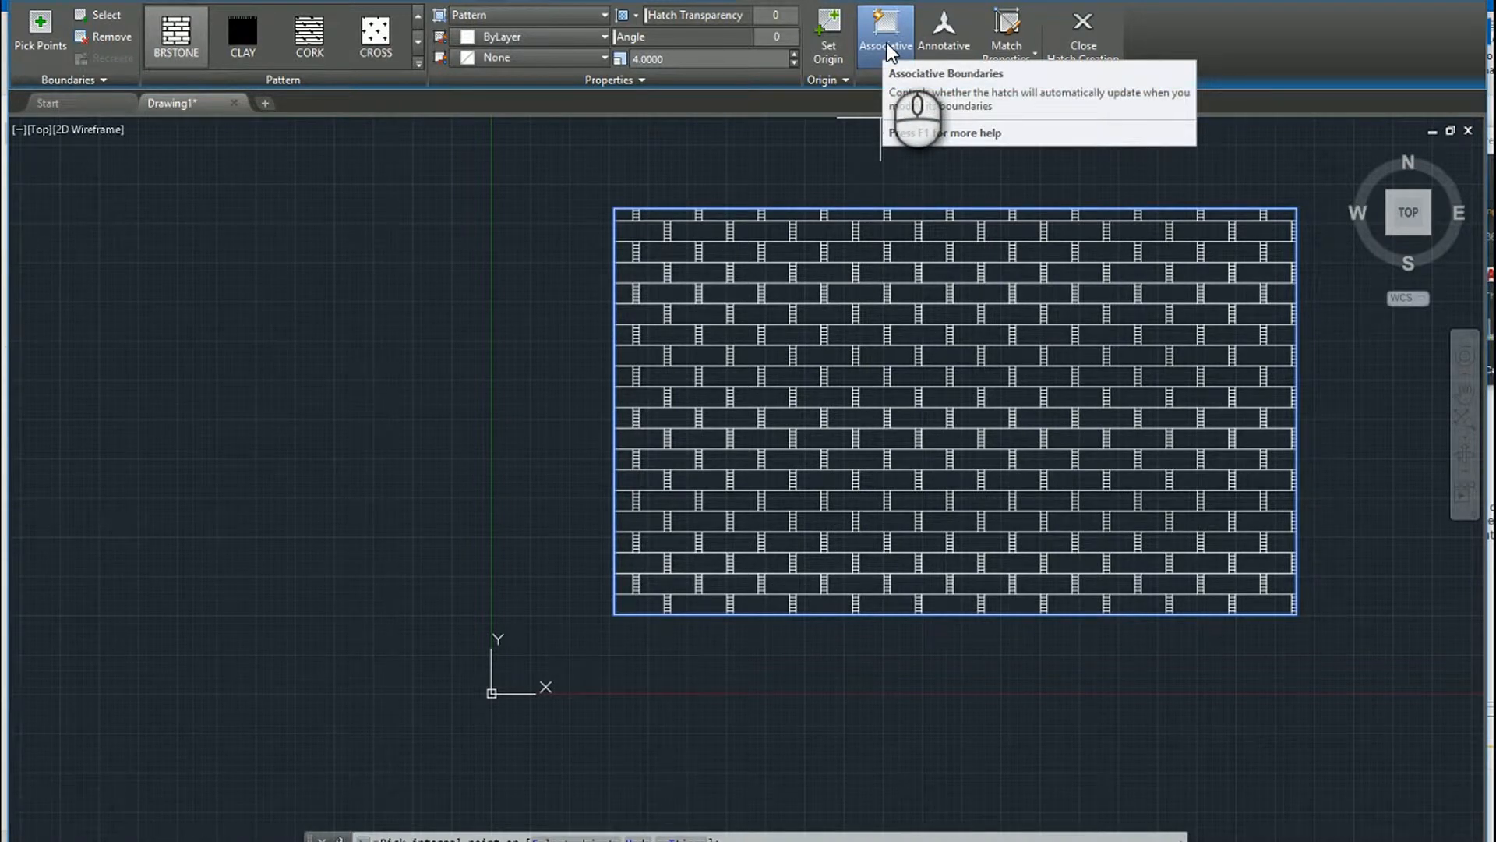
pyautogui.moveTo(945, 29)
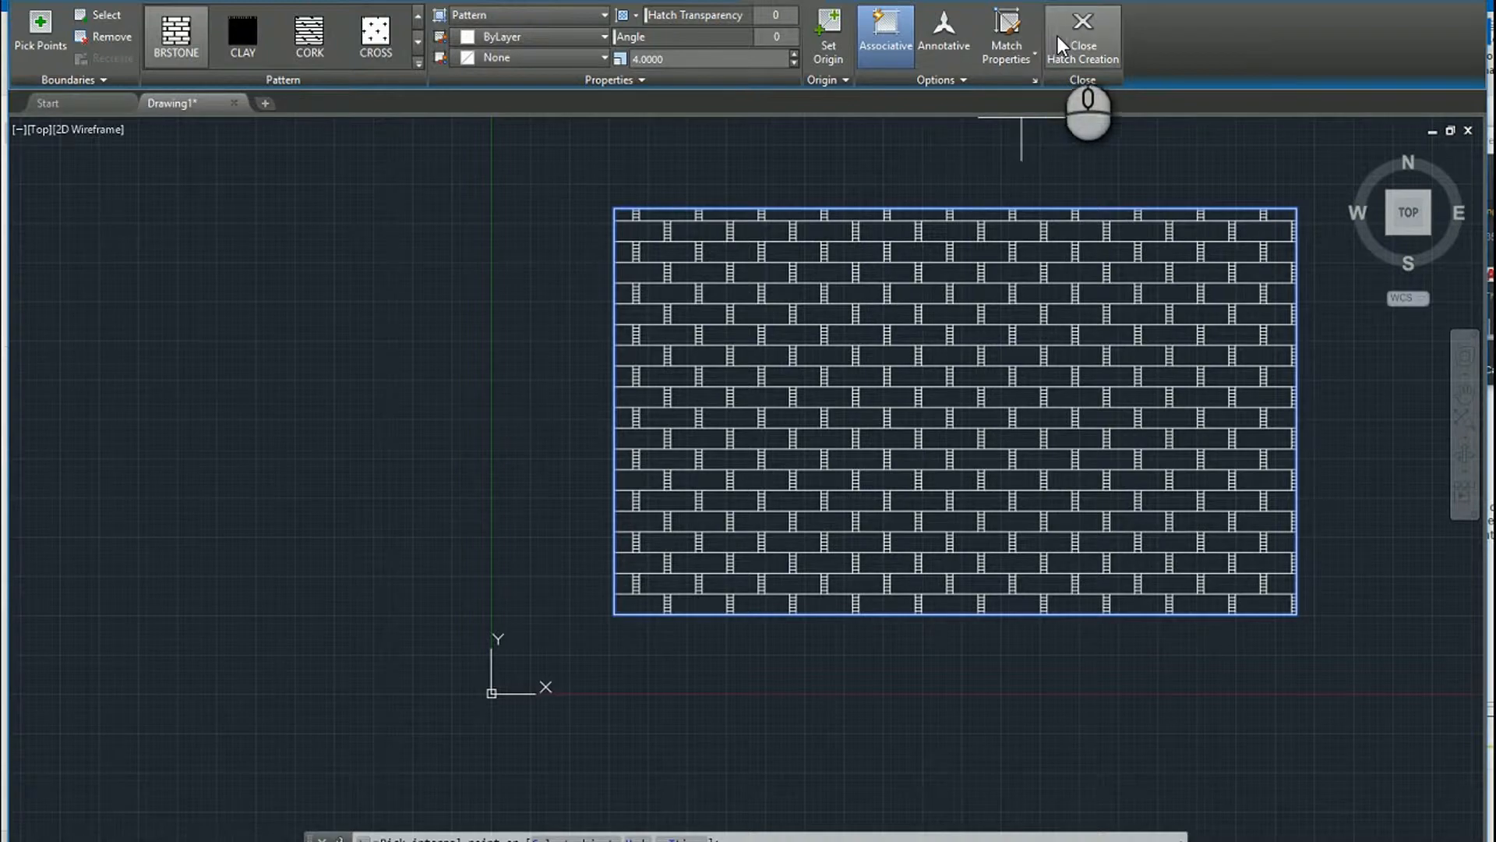
# Step: Close the brick hatch, then drag the rectangle's lower-right grip outward
pyautogui.click(1081, 39)
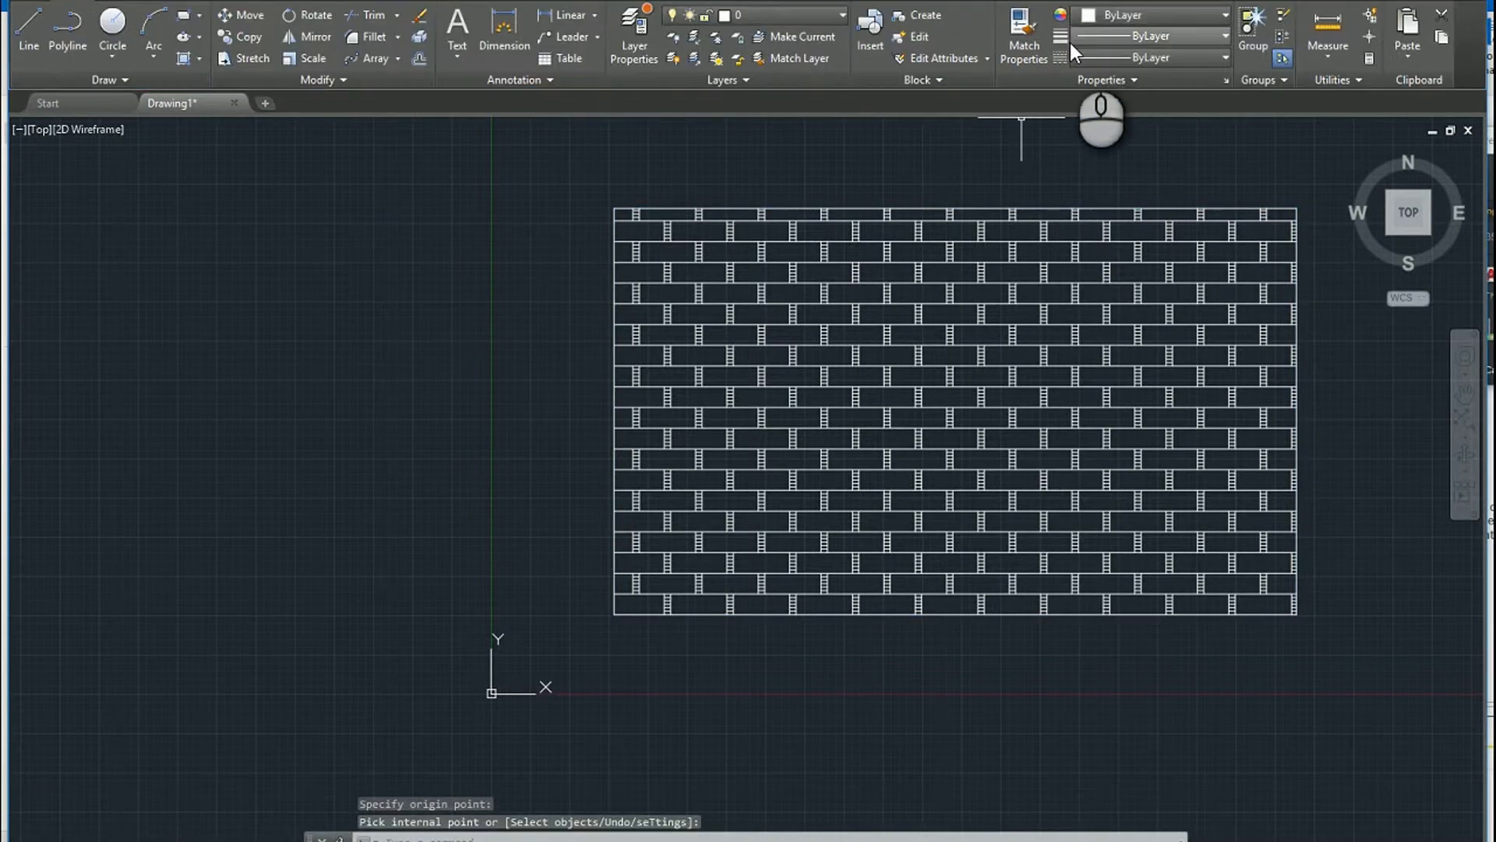
pyautogui.click(978, 350)
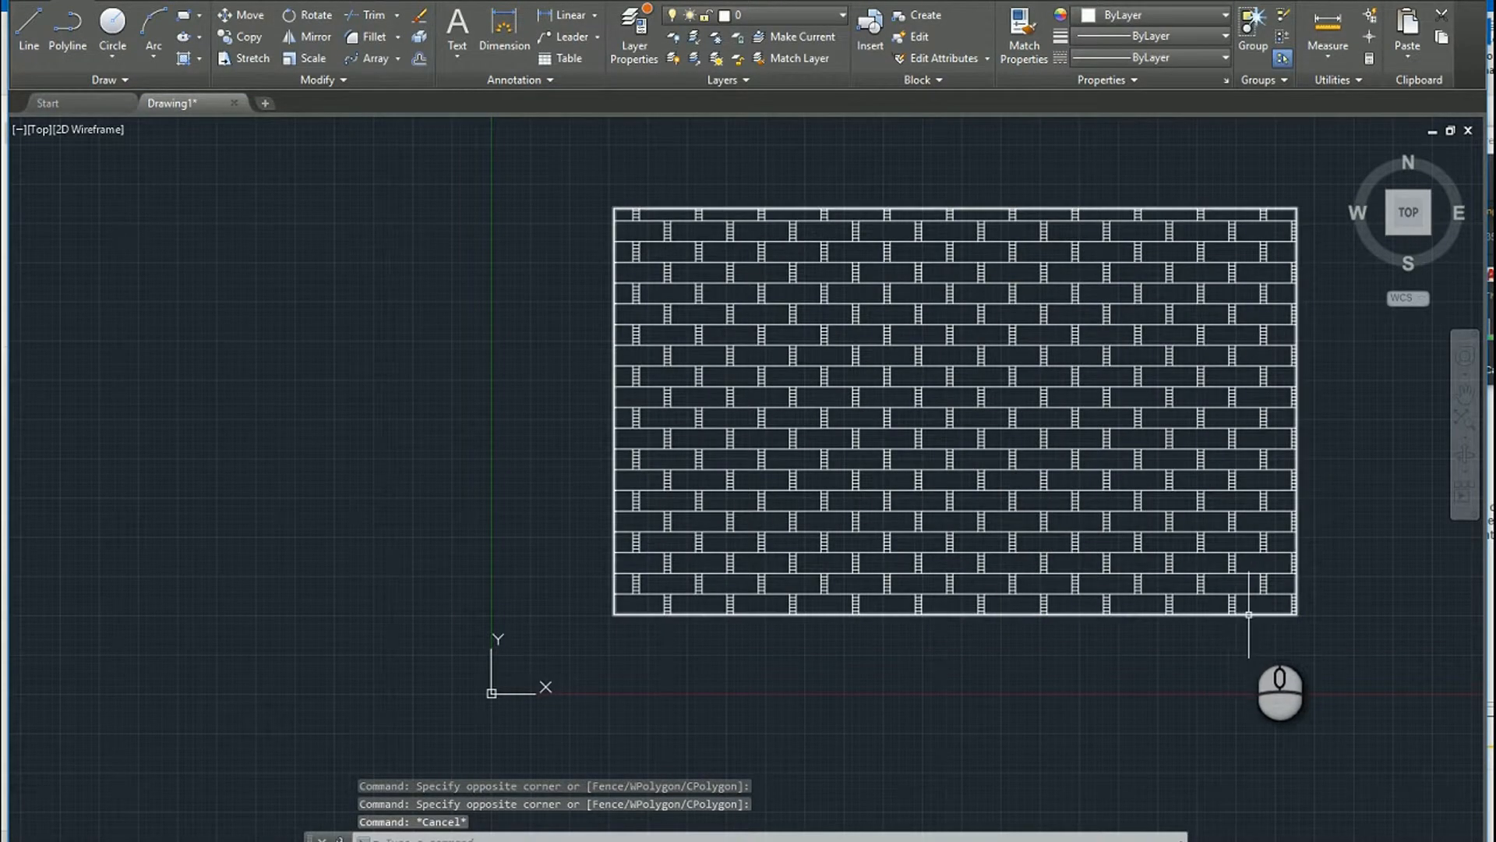
pyautogui.click(1295, 614)
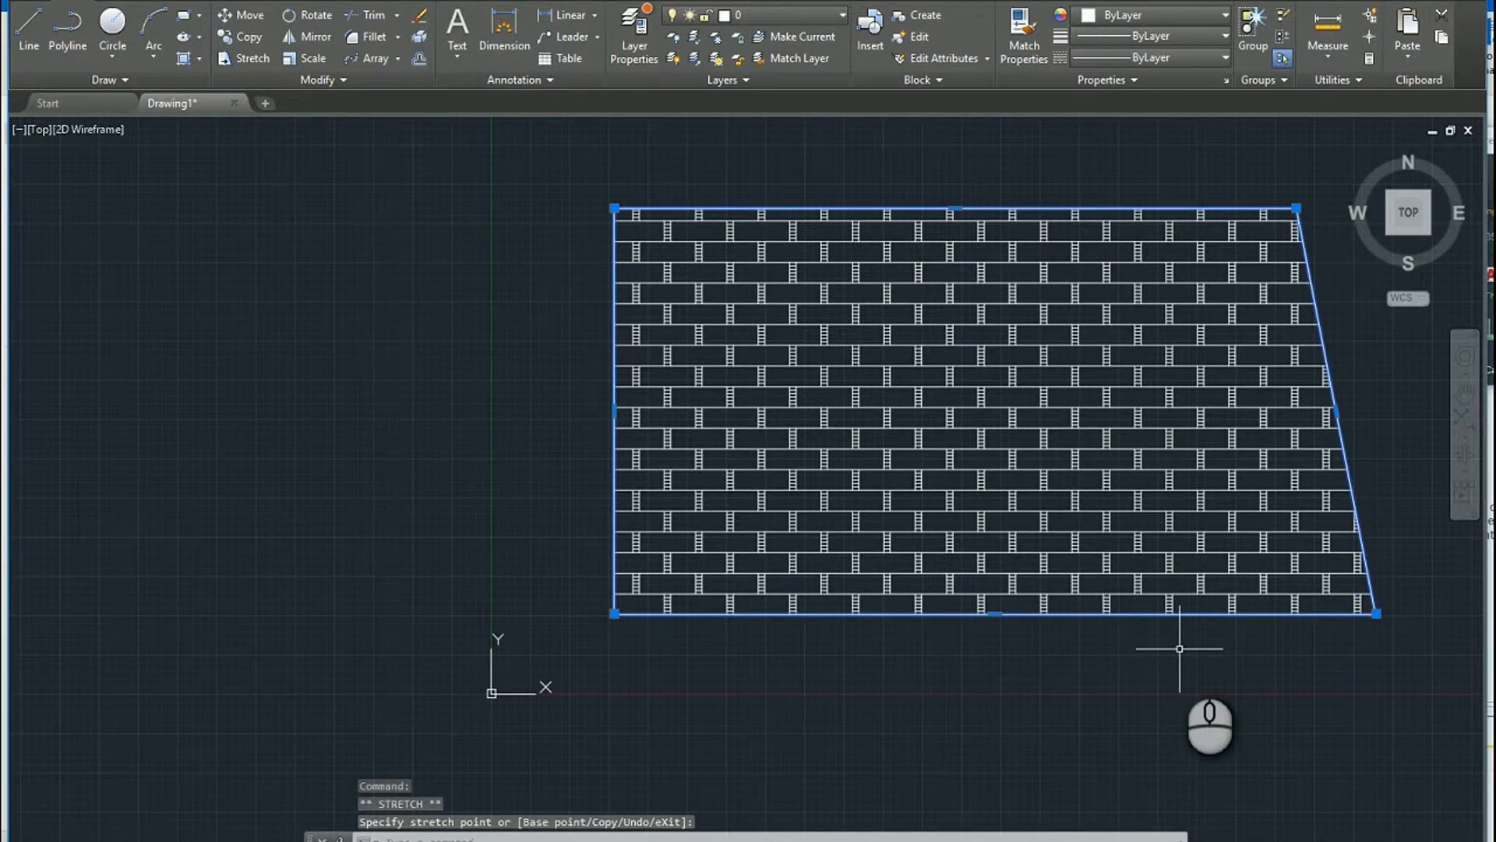
pyautogui.moveTo(177, 39)
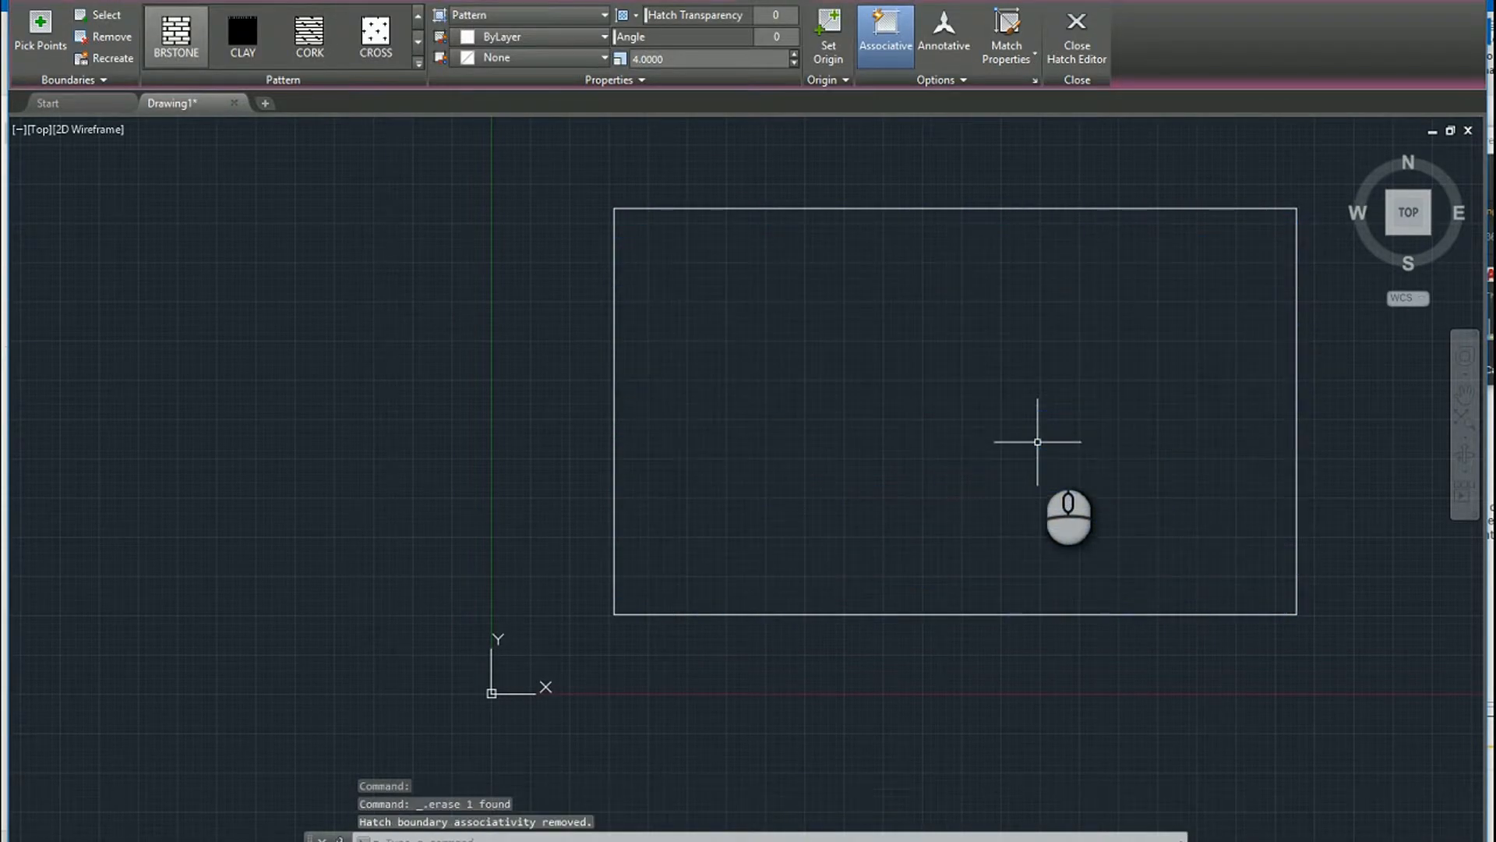
# Step: Place a circle in the rectangle and open the hatch Island Detection choices
pyautogui.click(1074, 35)
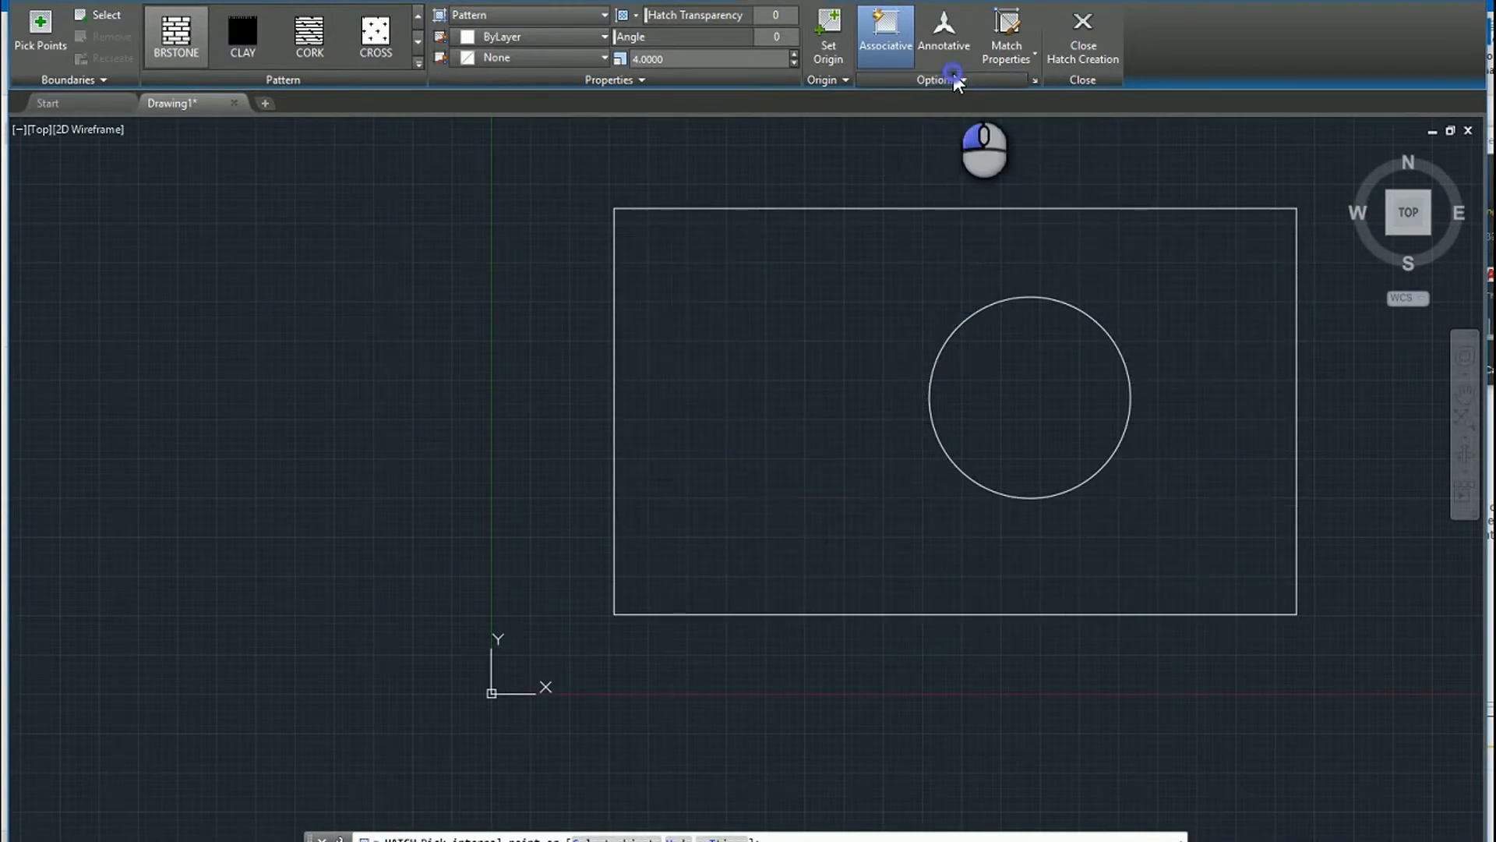
pyautogui.click(940, 80)
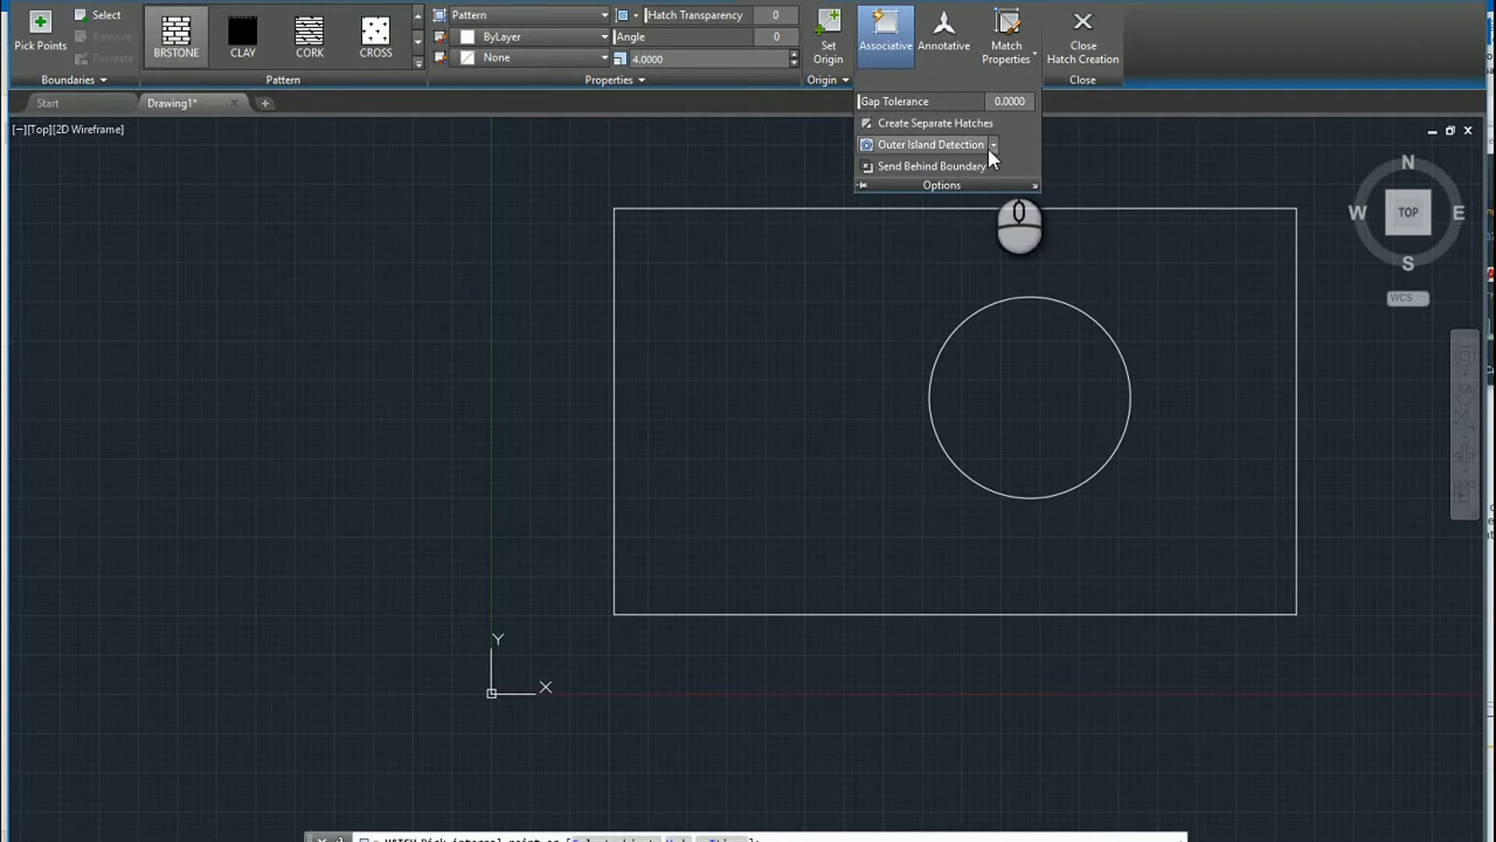
pyautogui.click(992, 144)
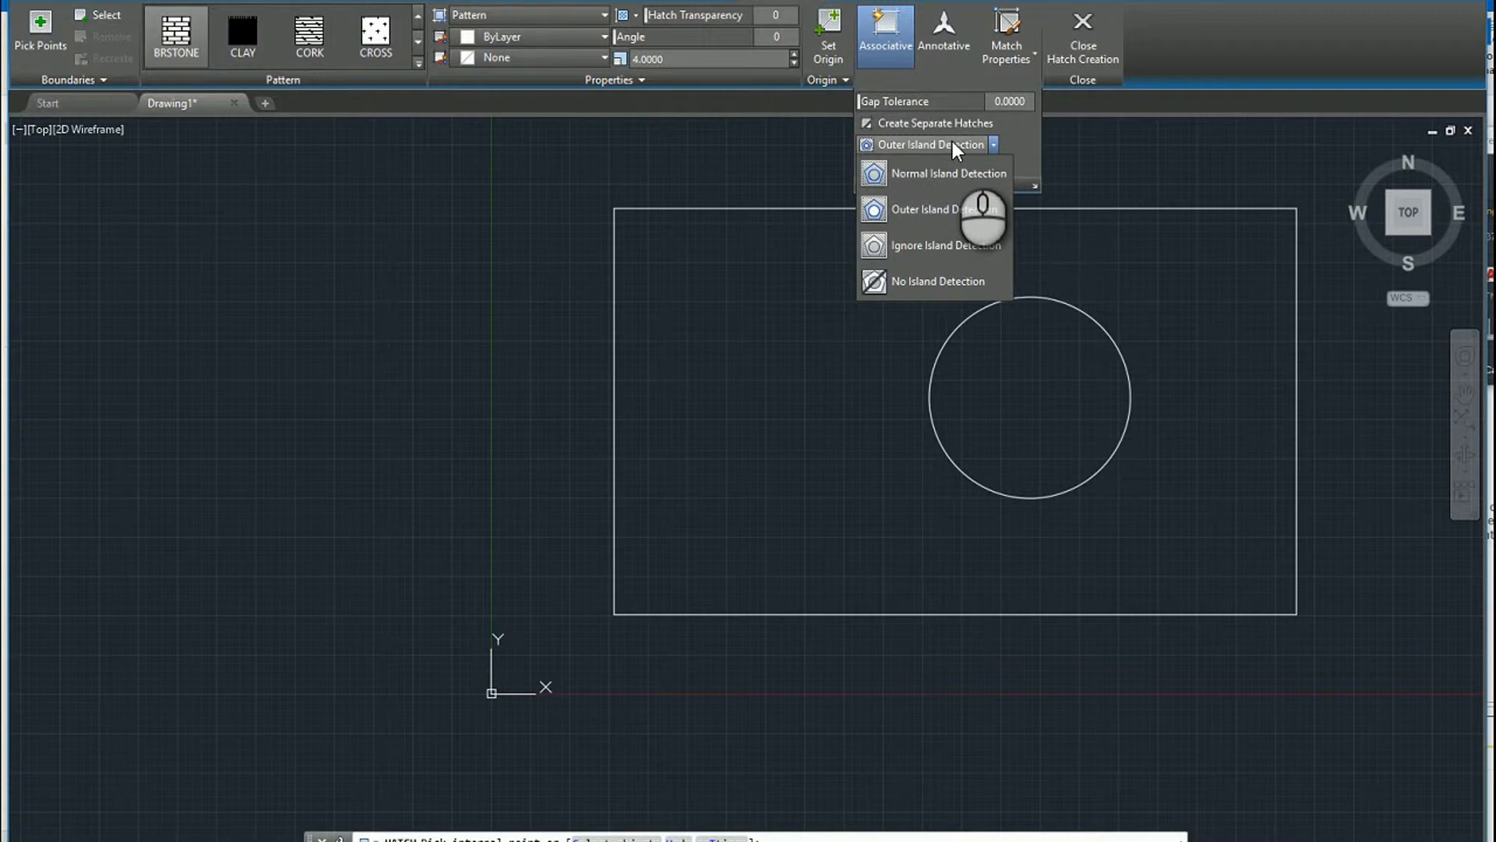
# Step: Pick island detection that leaves the circle empty, and turn Associative off
pyautogui.click(949, 209)
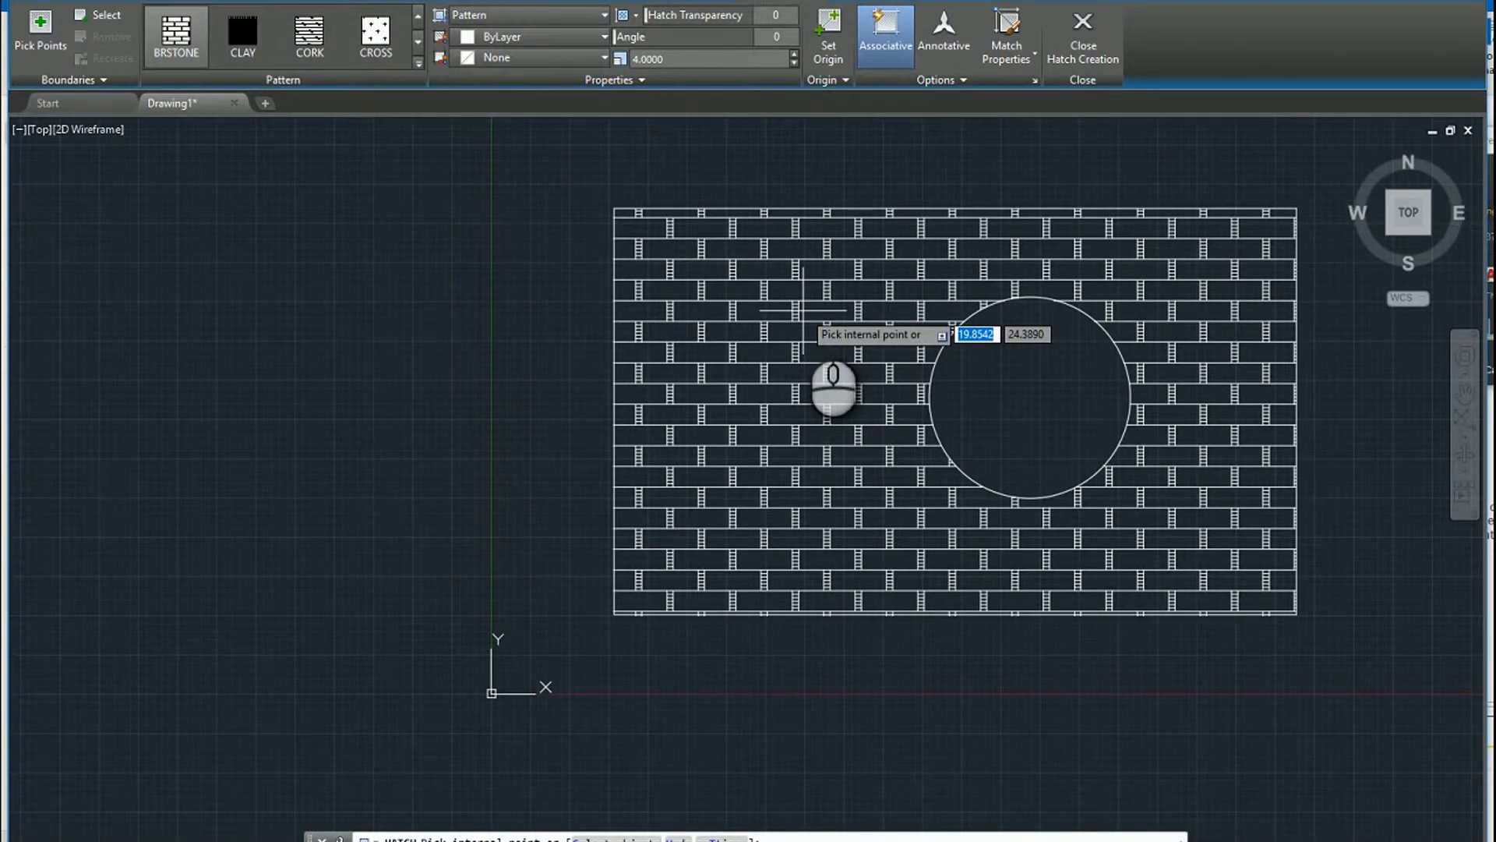
pyautogui.moveTo(849, 363)
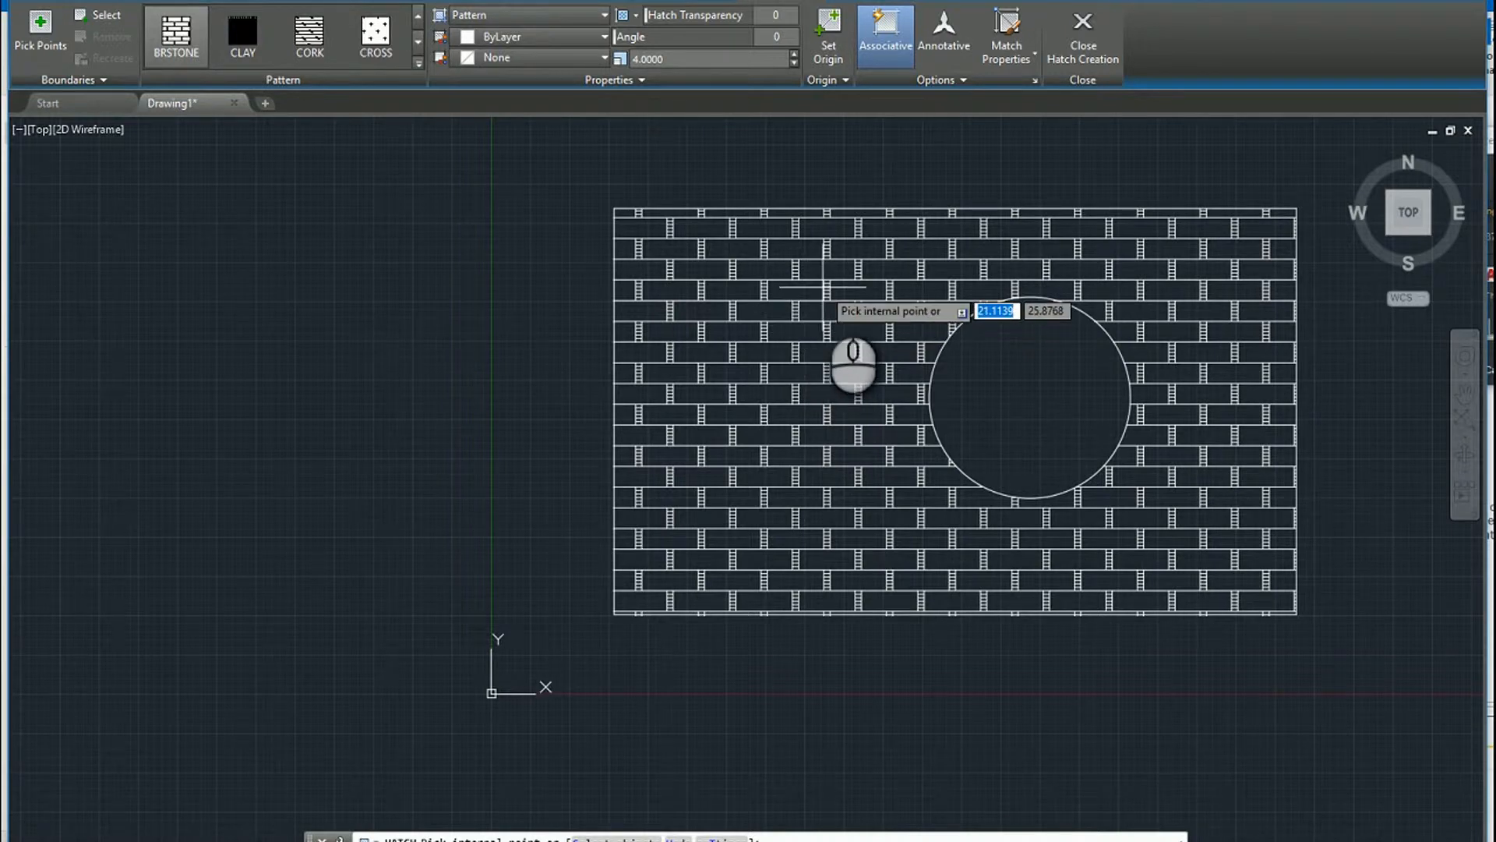
pyautogui.moveTo(847, 382)
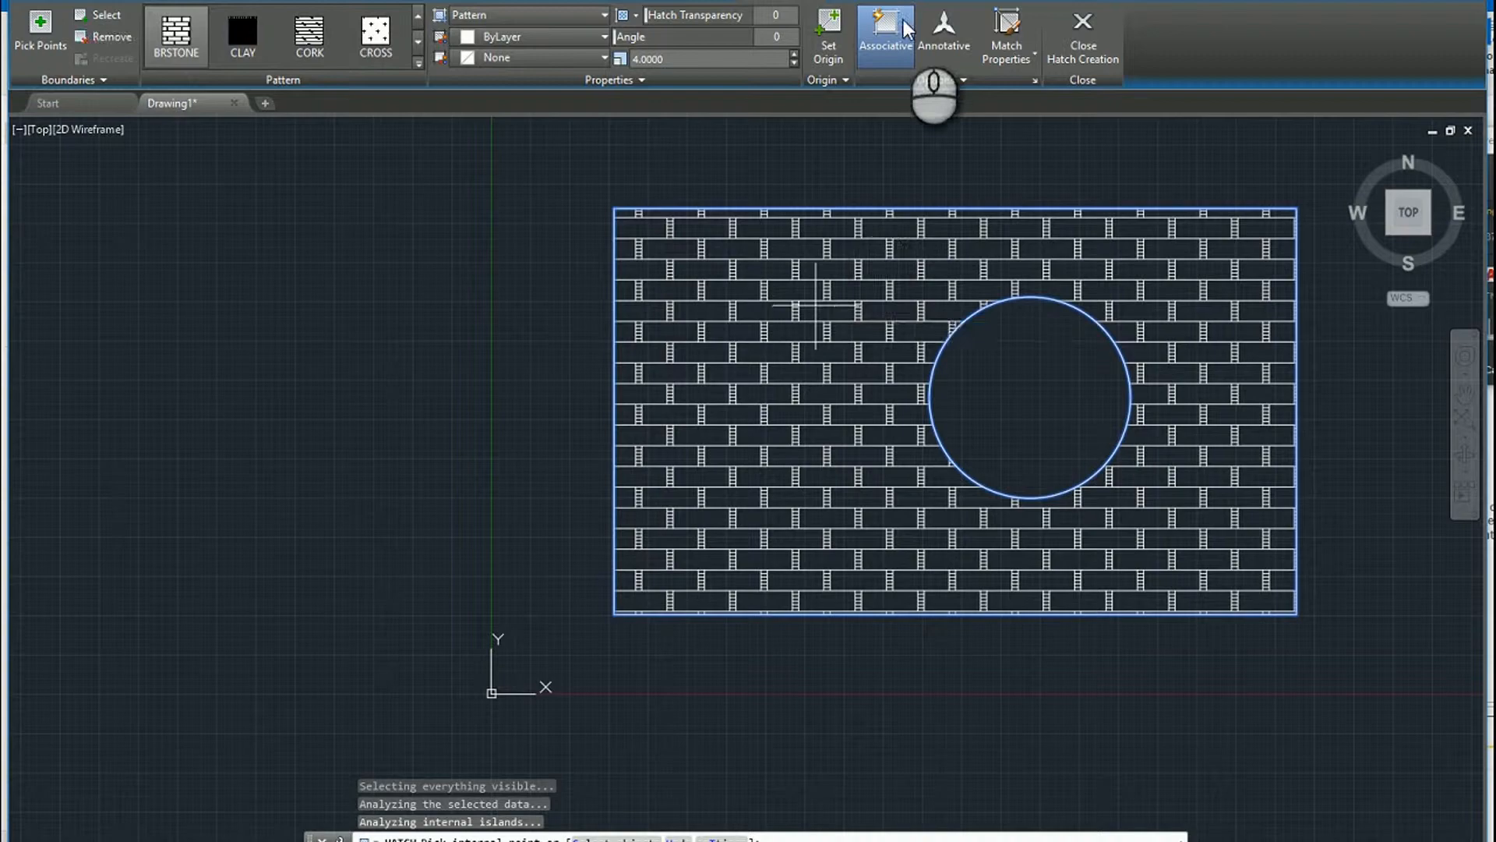
pyautogui.click(884, 29)
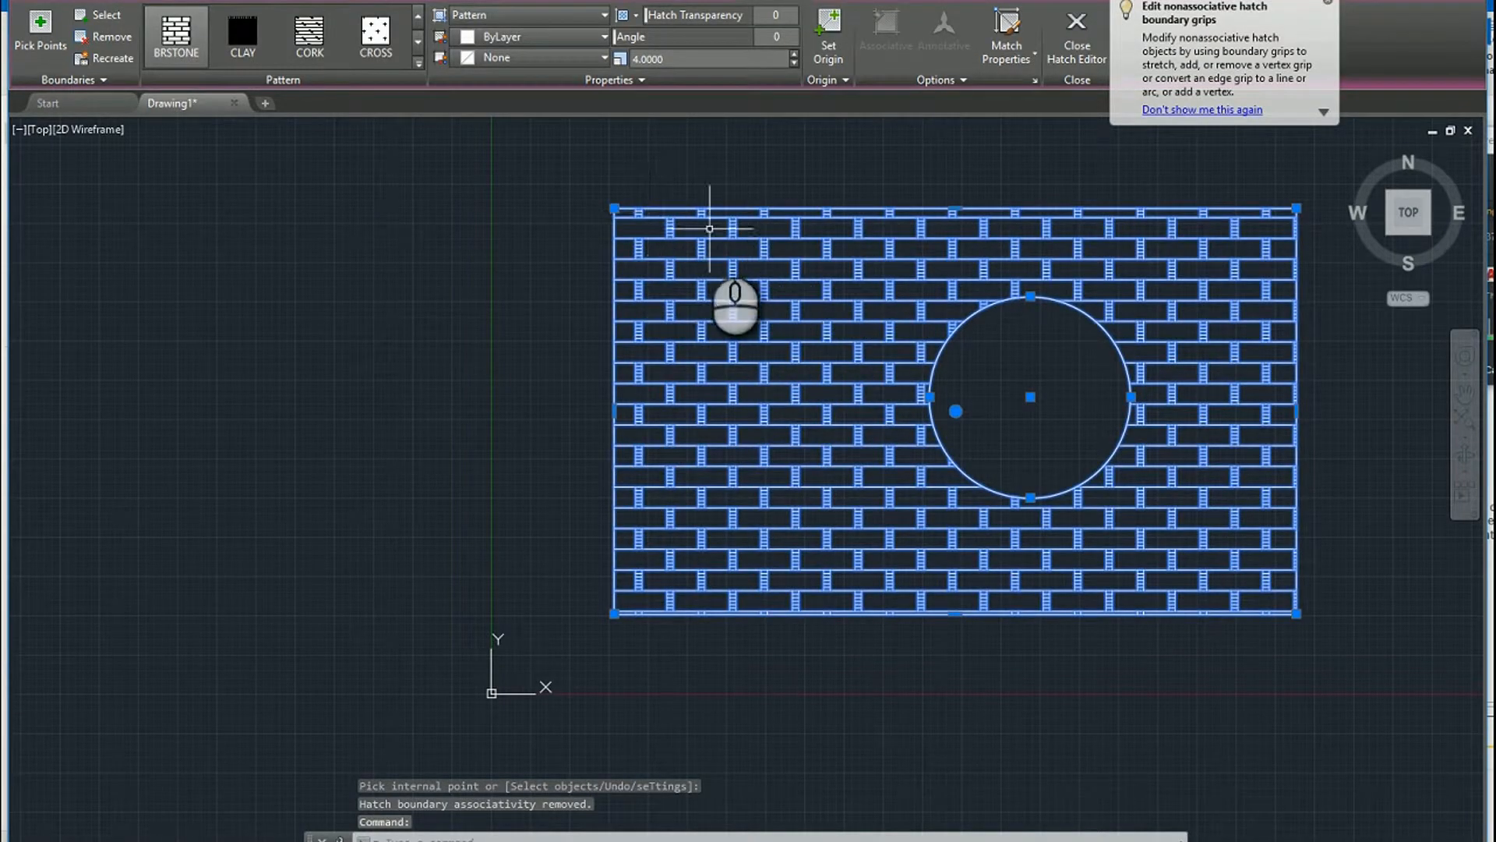
# Step: End the non-associative hatch command with Escape
pyautogui.press('Escape')
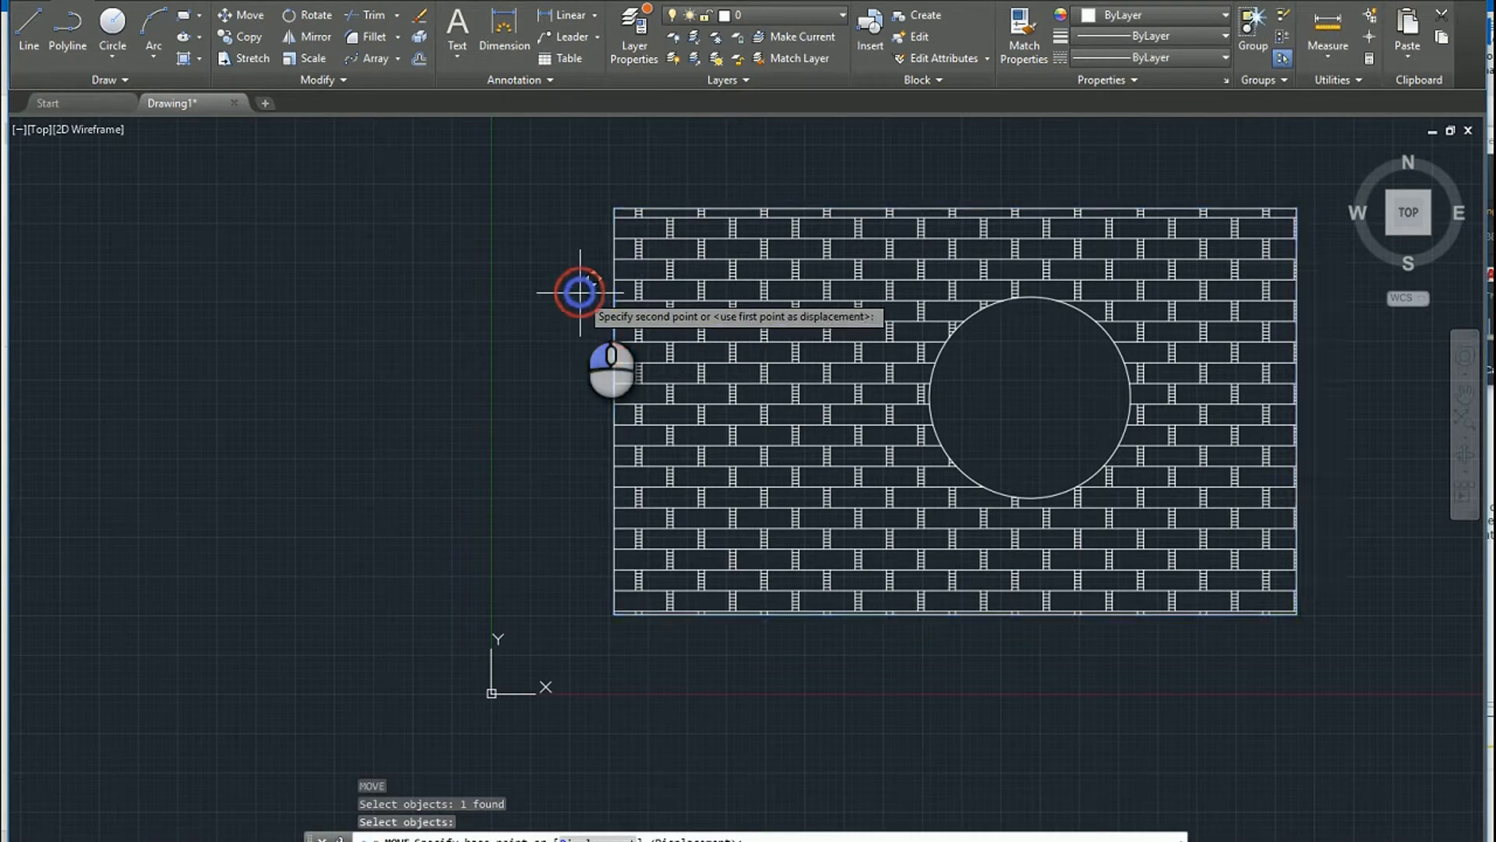
pyautogui.press('Escape')
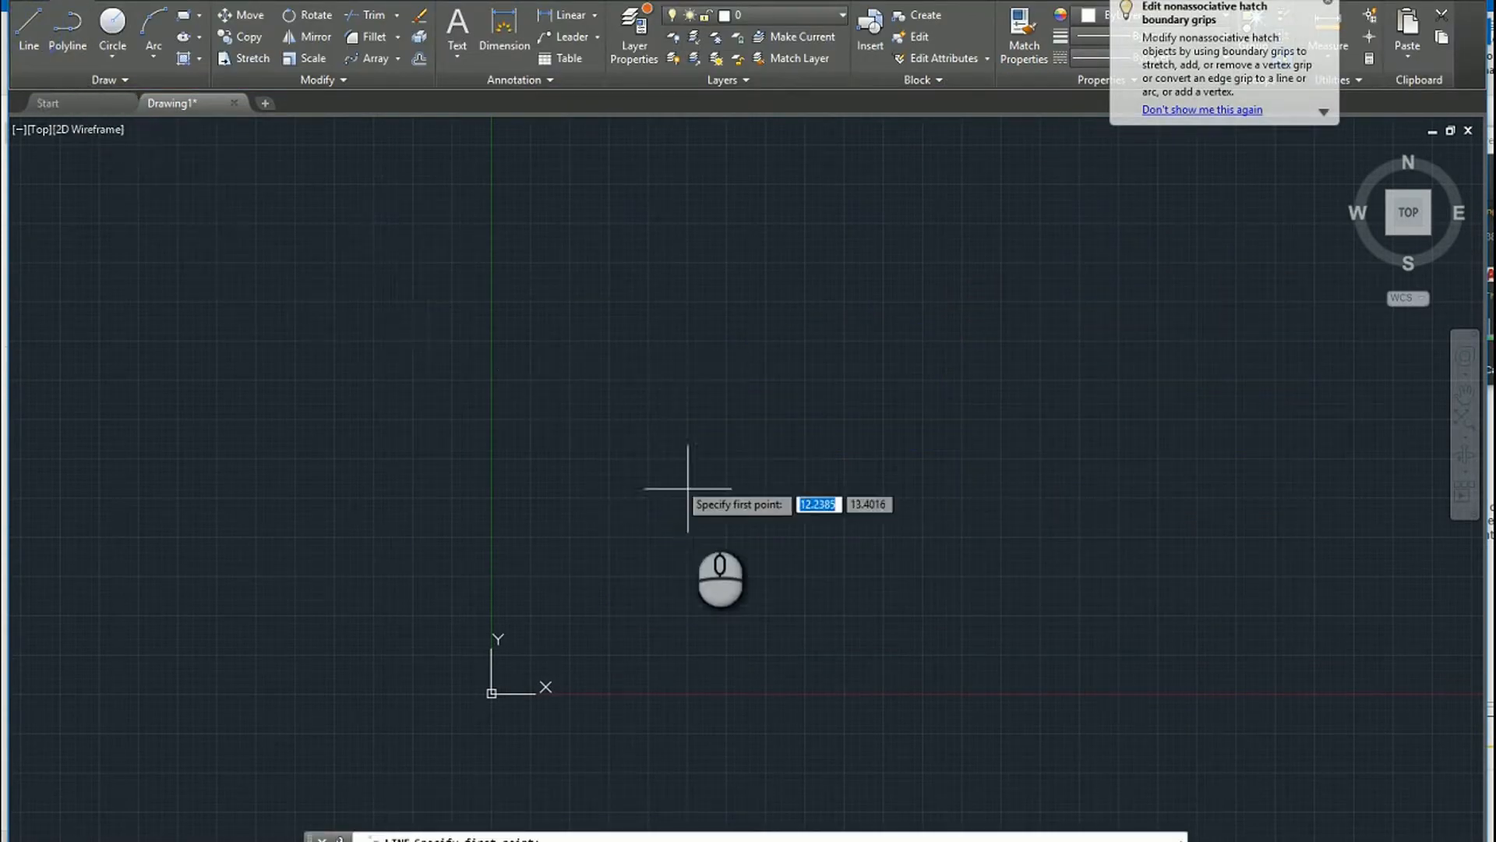
# Step: Place the first corner of the line outline
pyautogui.click(689, 487)
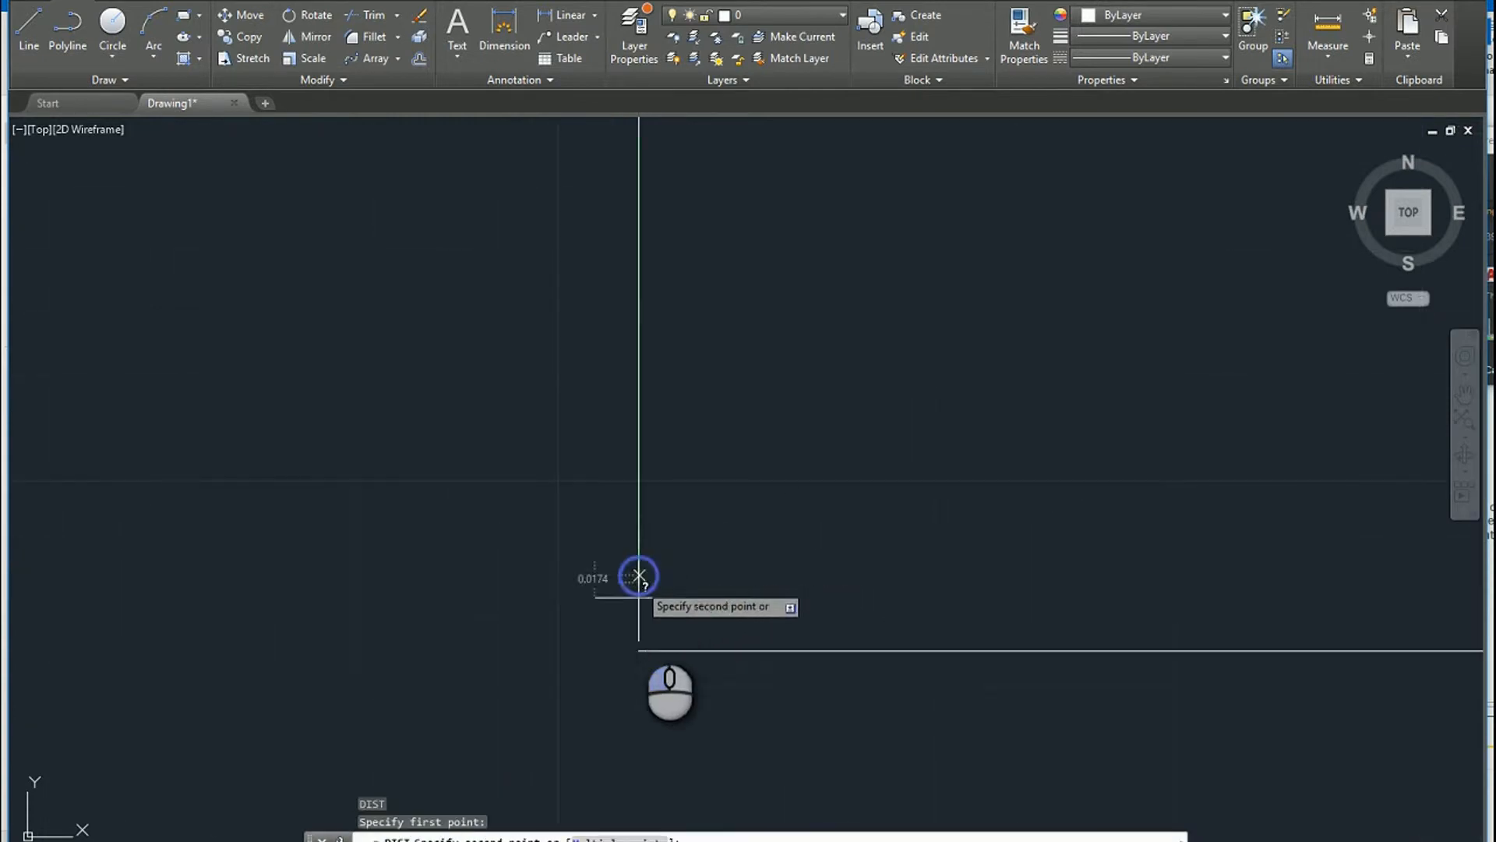
pyautogui.moveTo(639, 652)
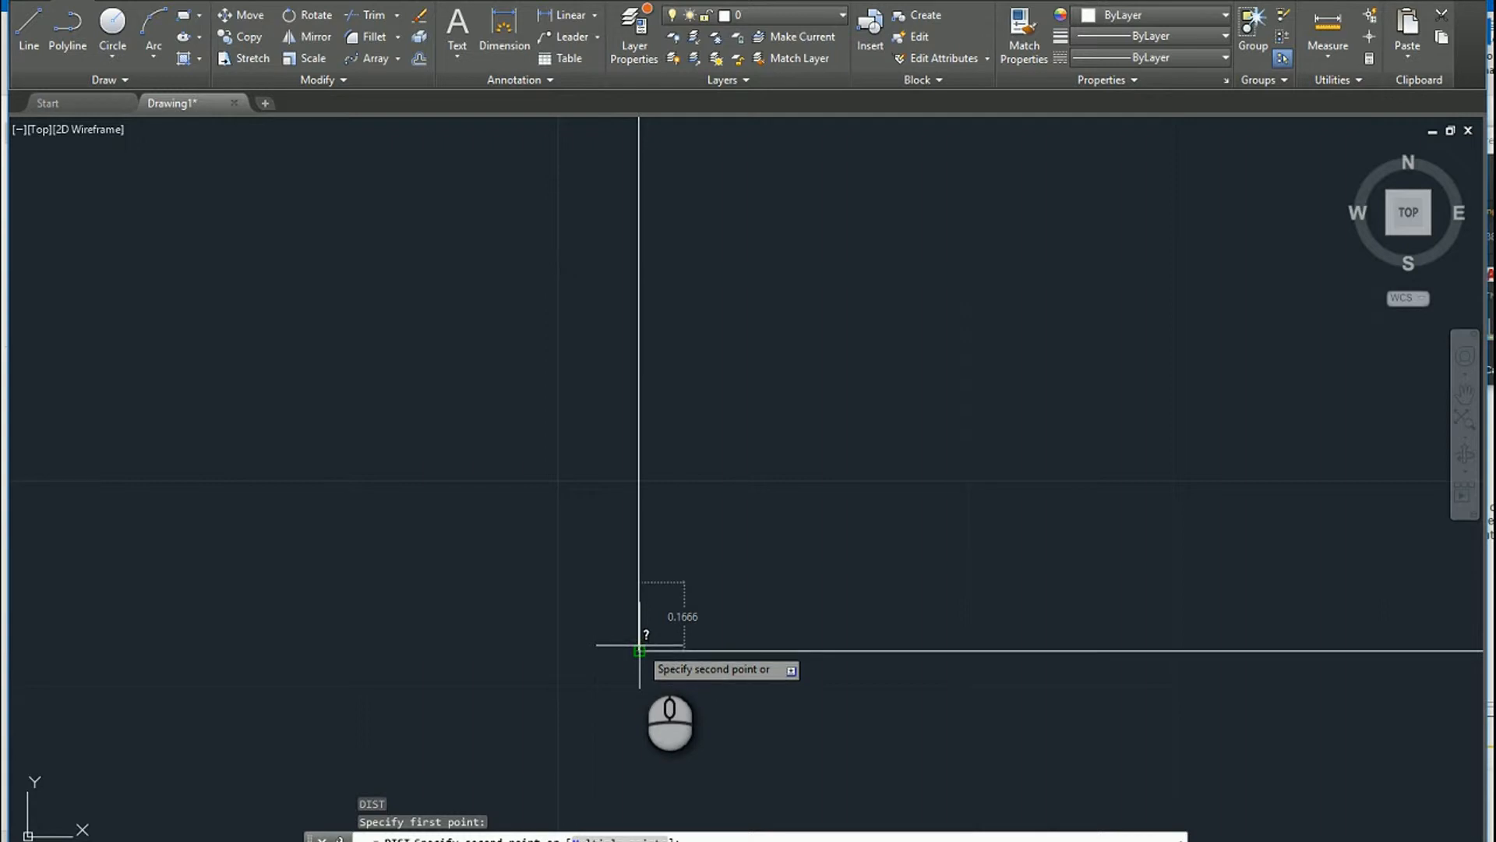
pyautogui.moveTo(849, 553)
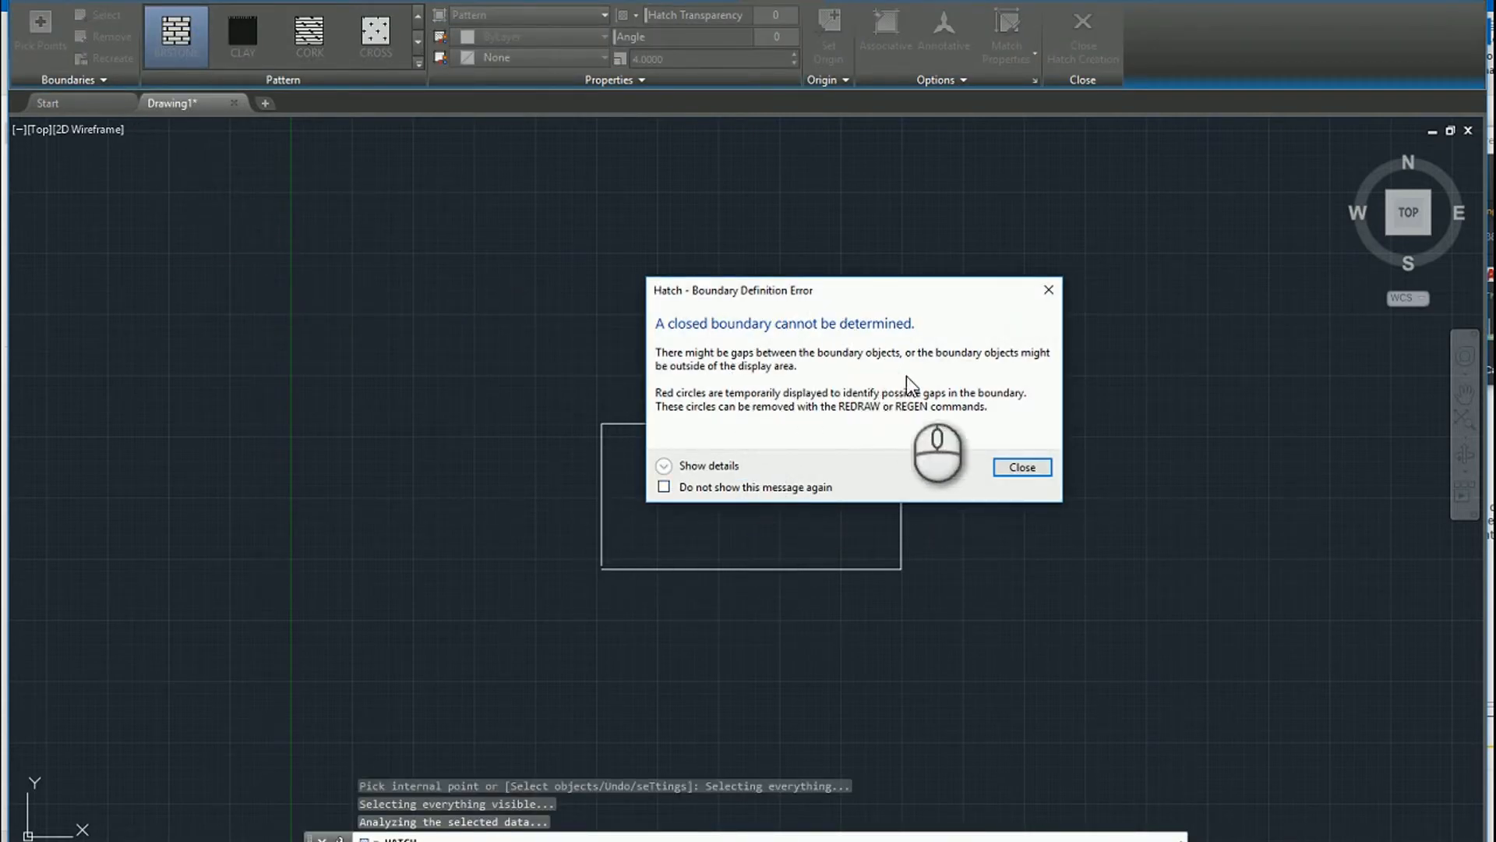
# Step: Dismiss the boundary error, expand hatch Options, and pick inside the open rectangle
pyautogui.click(1021, 467)
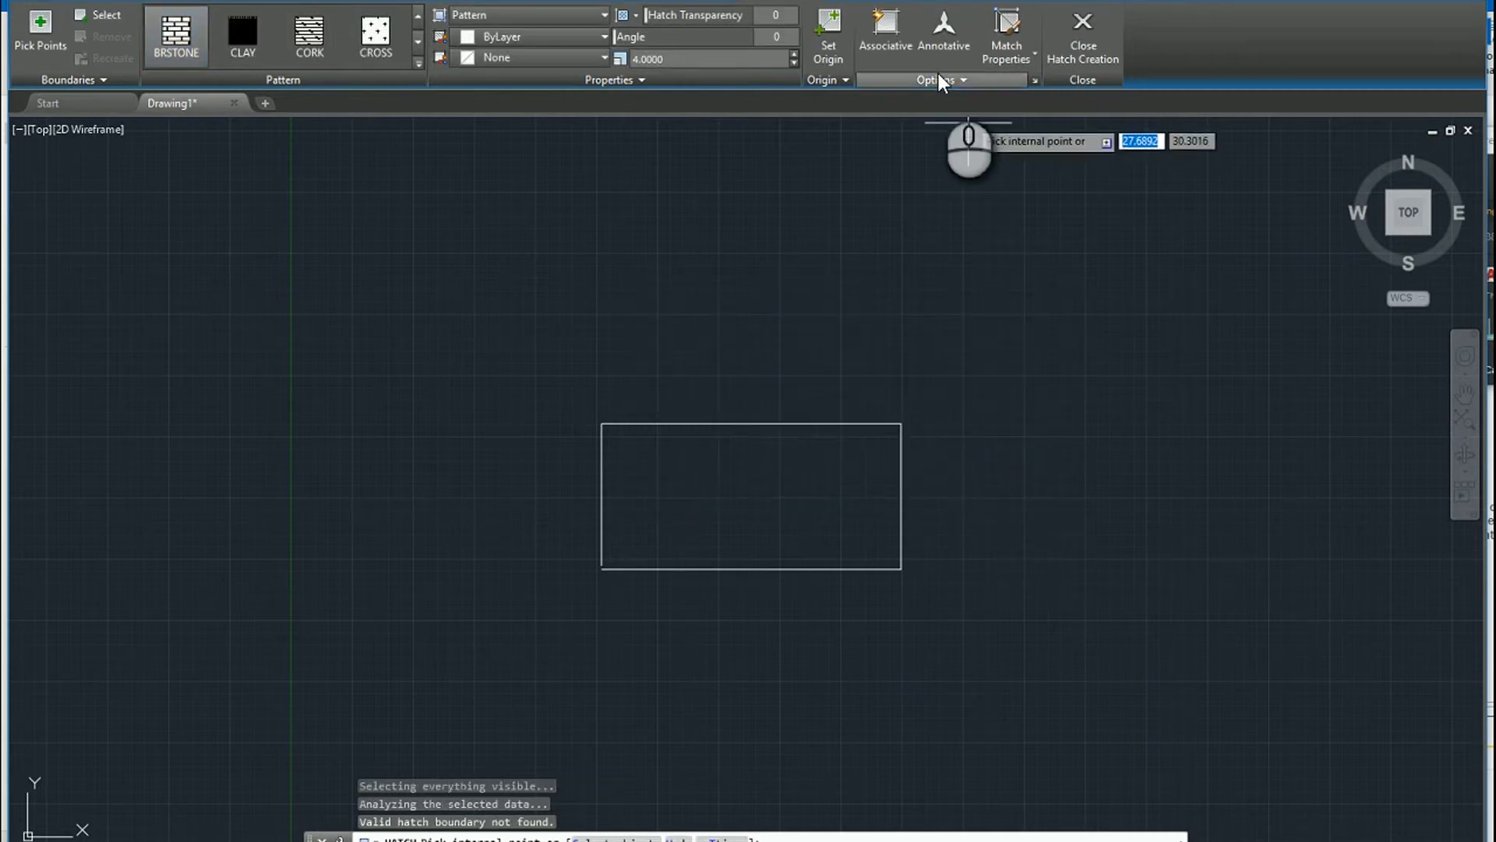
pyautogui.click(938, 80)
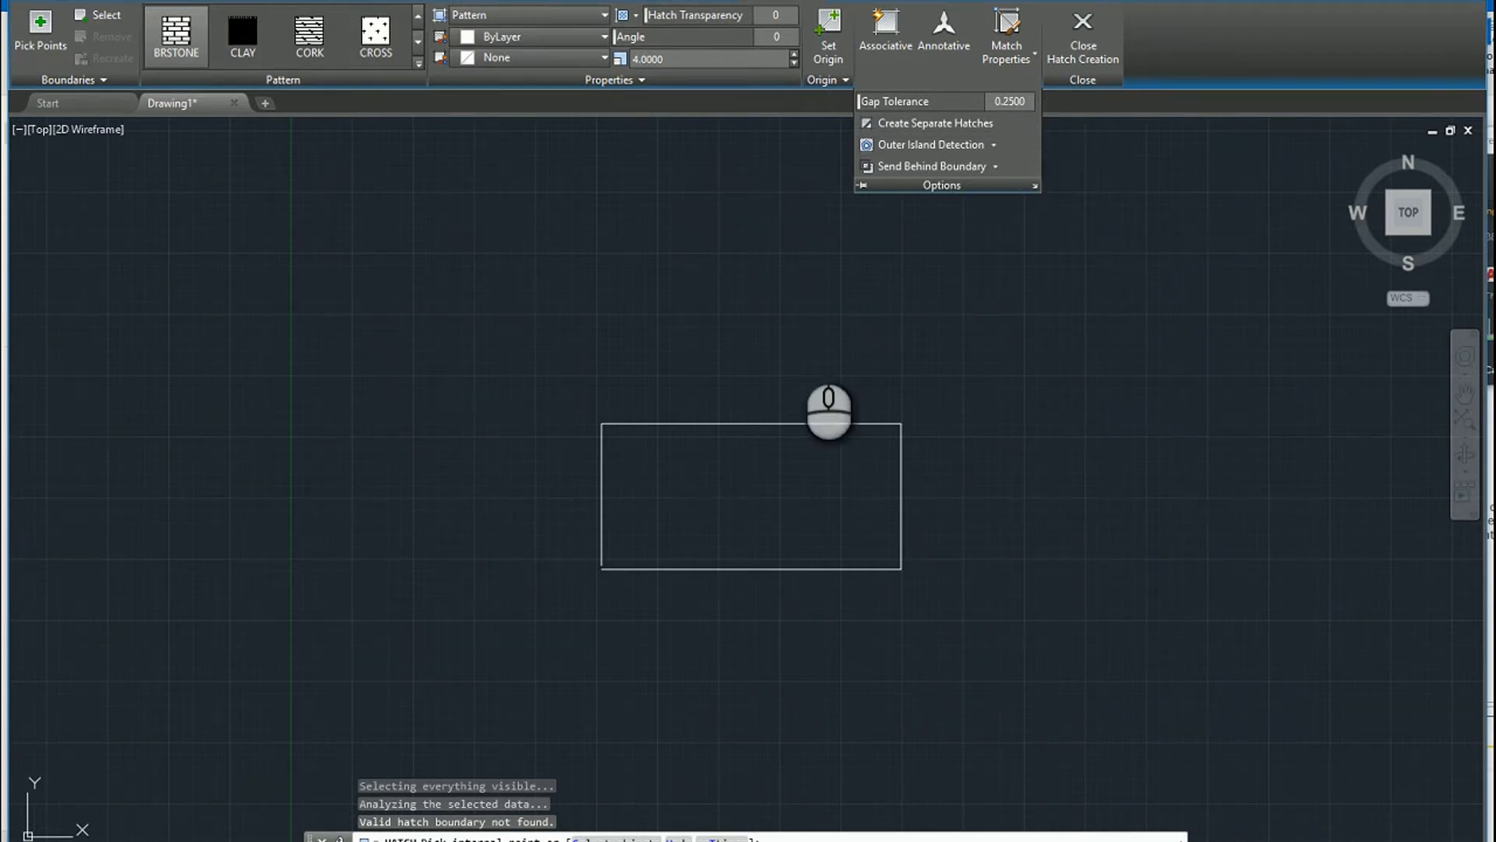
pyautogui.click(829, 411)
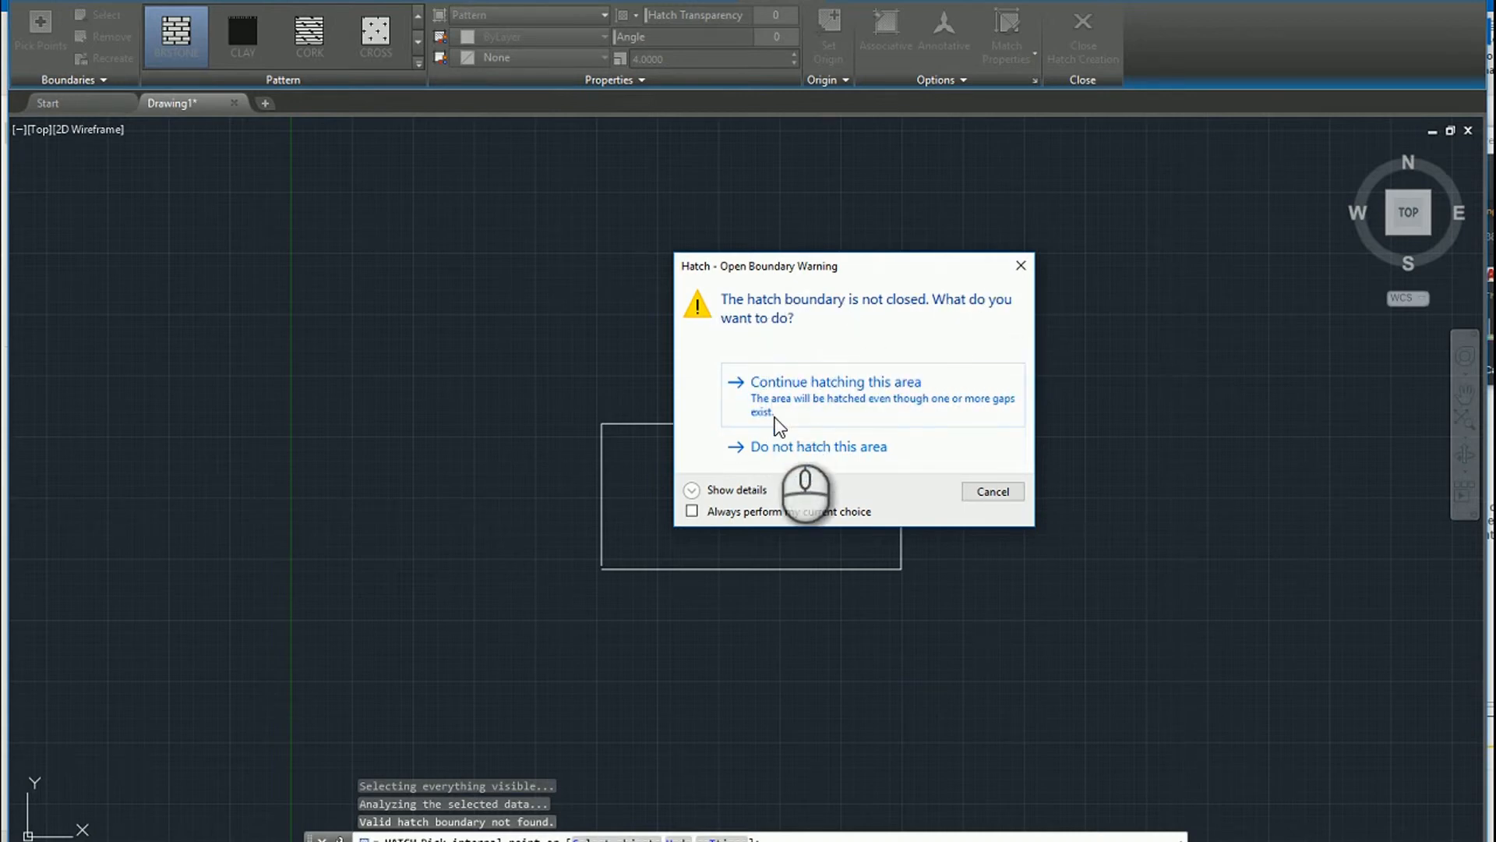
pyautogui.moveTo(777, 420)
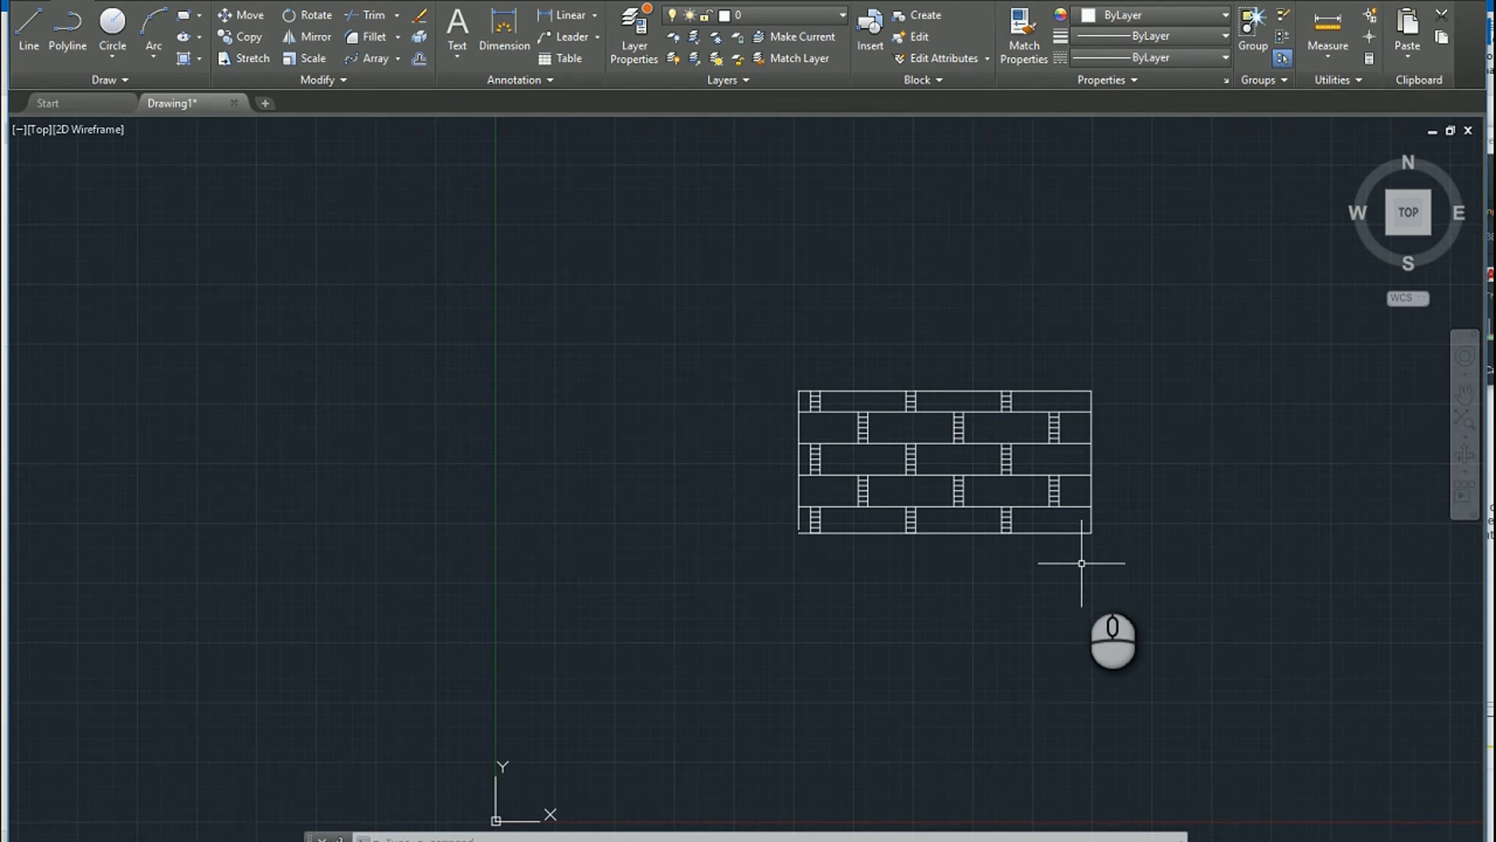
pyautogui.moveTo(1066, 551)
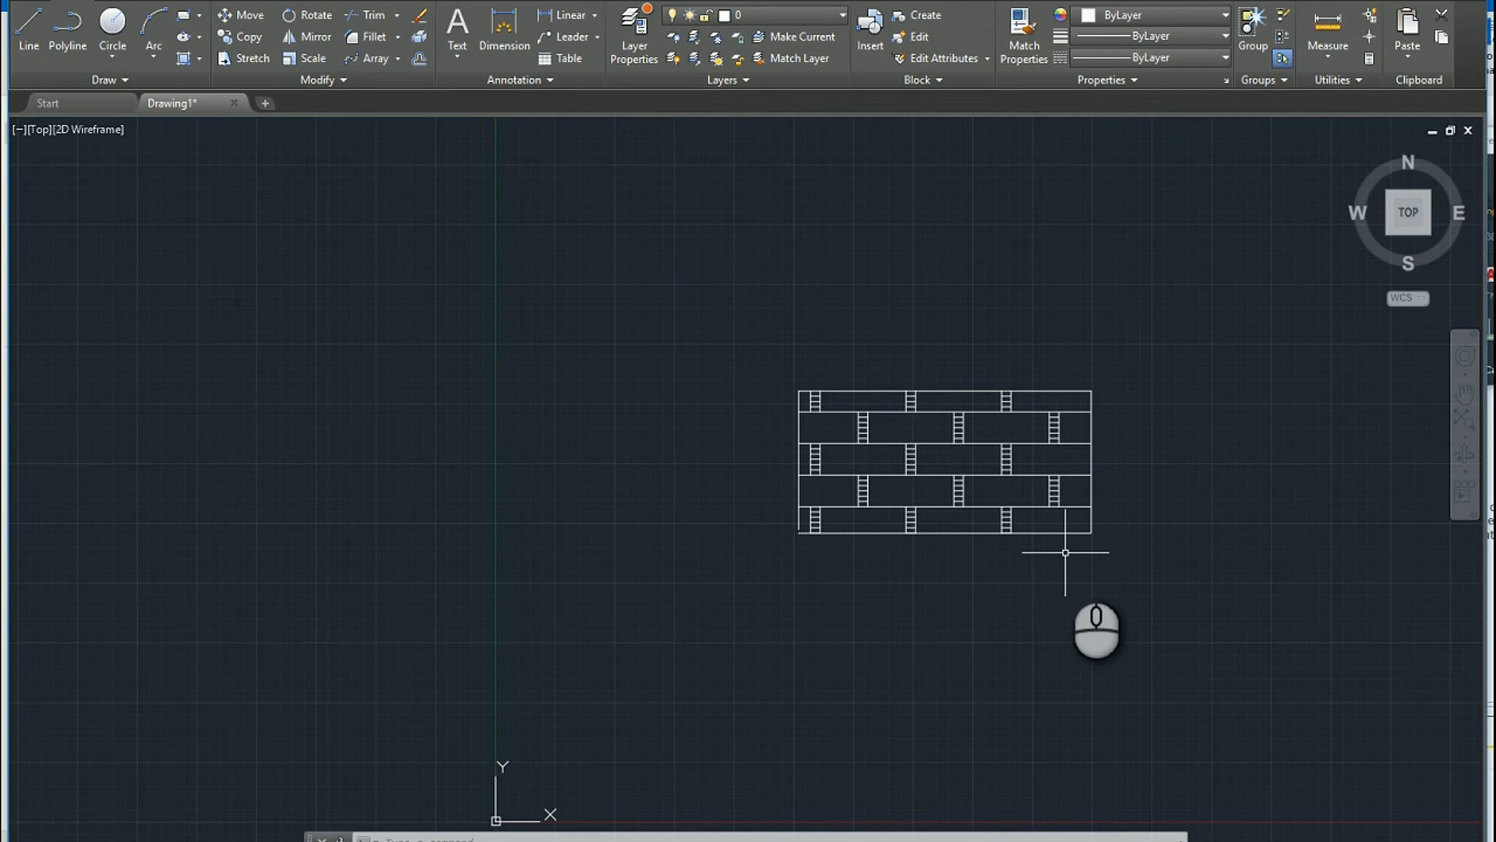